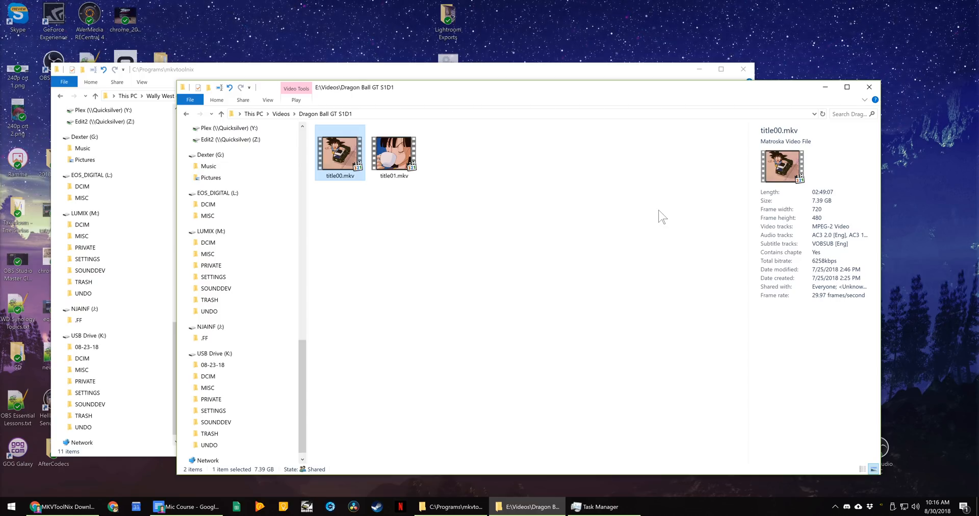
mouse_move(603, 237)
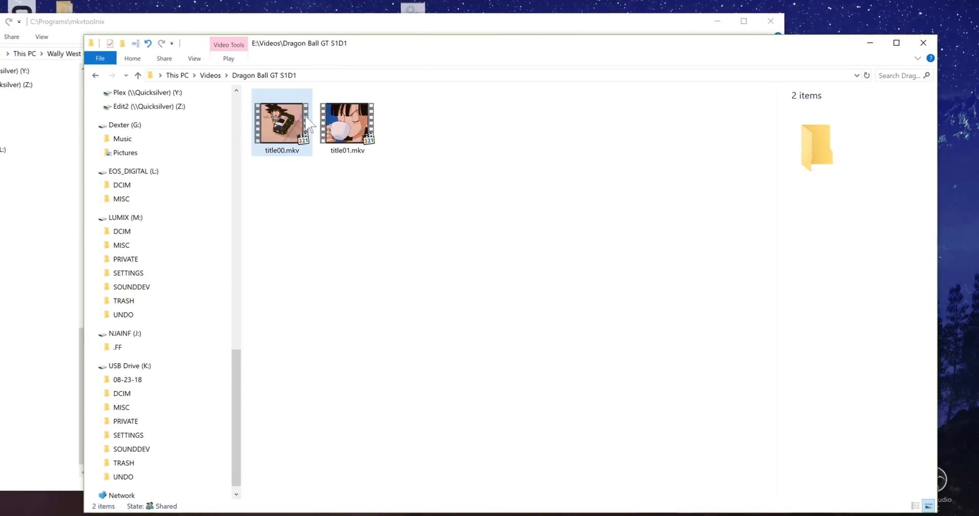
Compare the length and size of title00.mkv and title01.mkv in the preview pane.
click(282, 121)
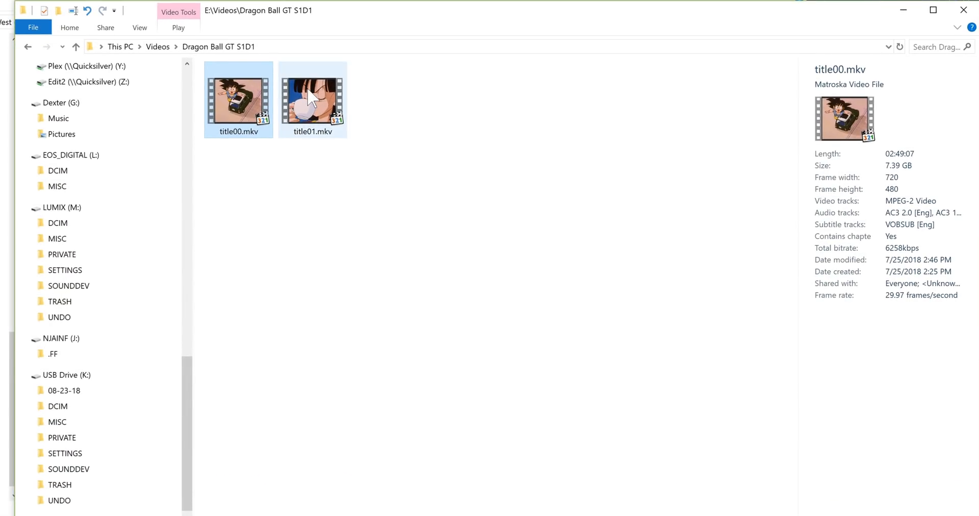
mouse_move(312, 97)
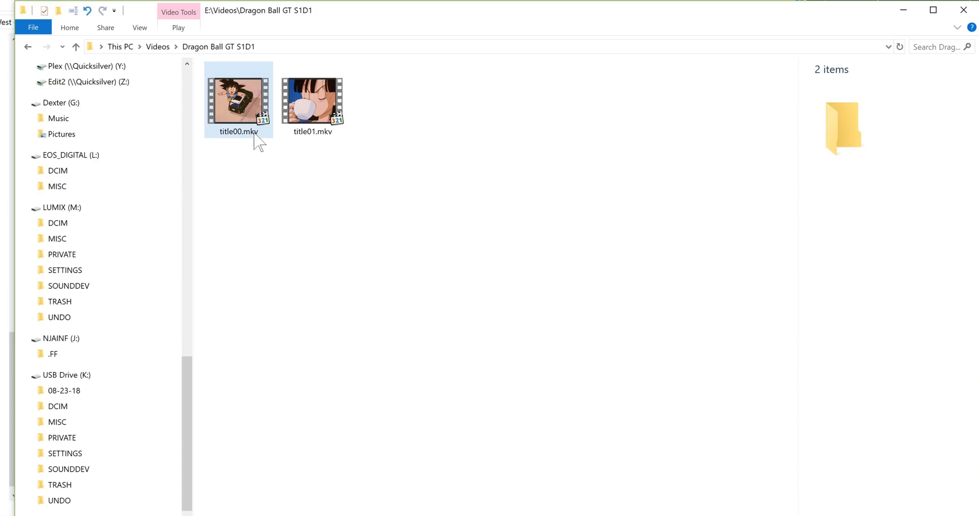
click(312, 99)
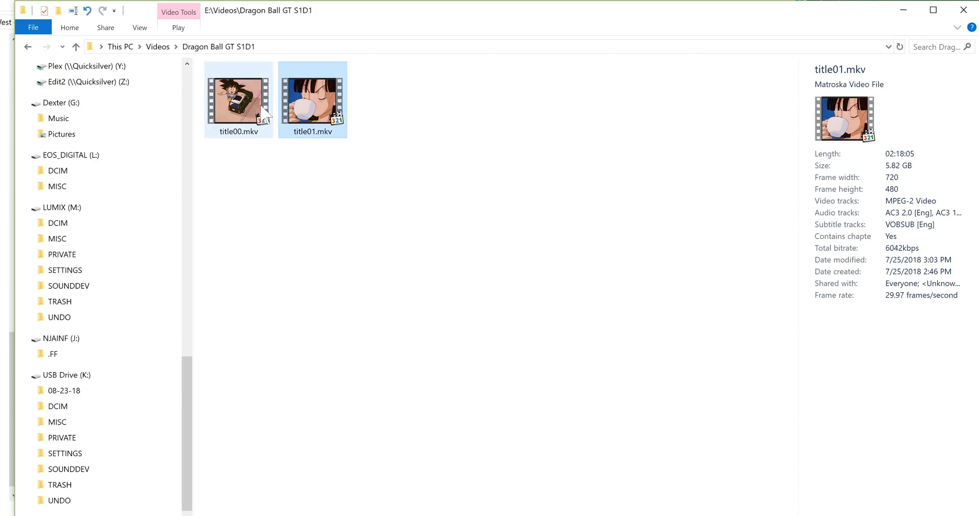
click(238, 100)
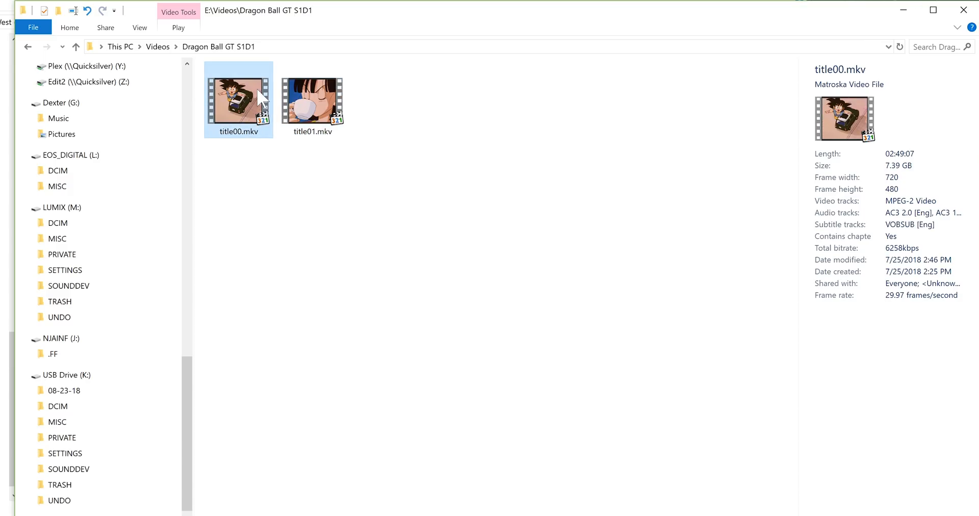
mouse_move(253, 152)
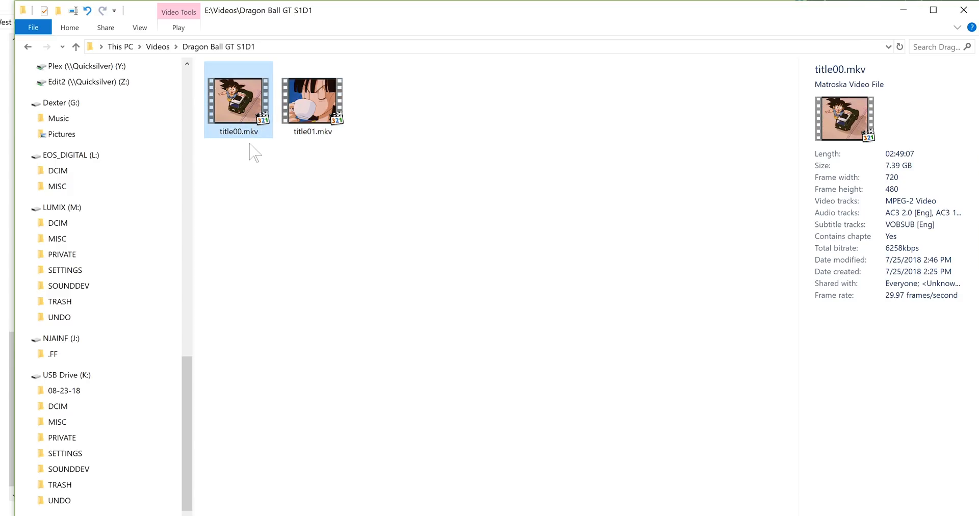
mouse_move(256, 135)
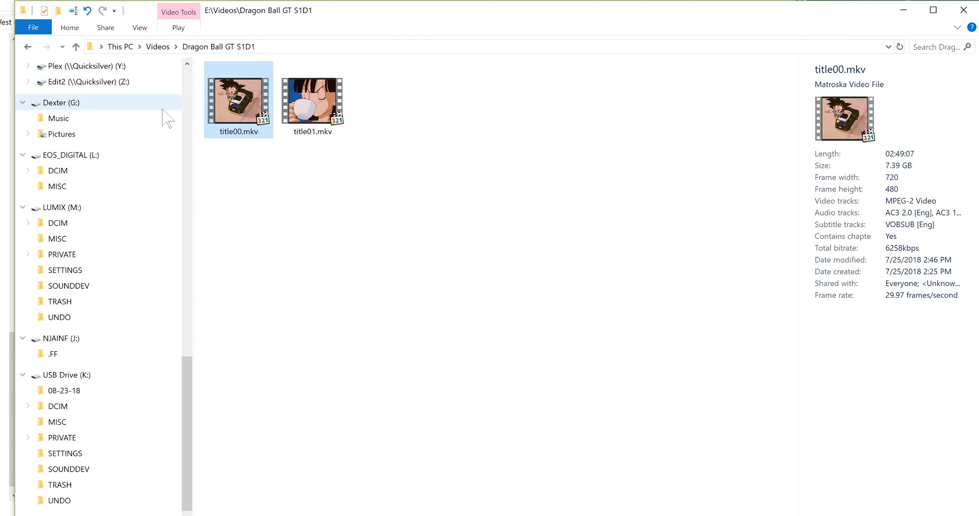
click(312, 100)
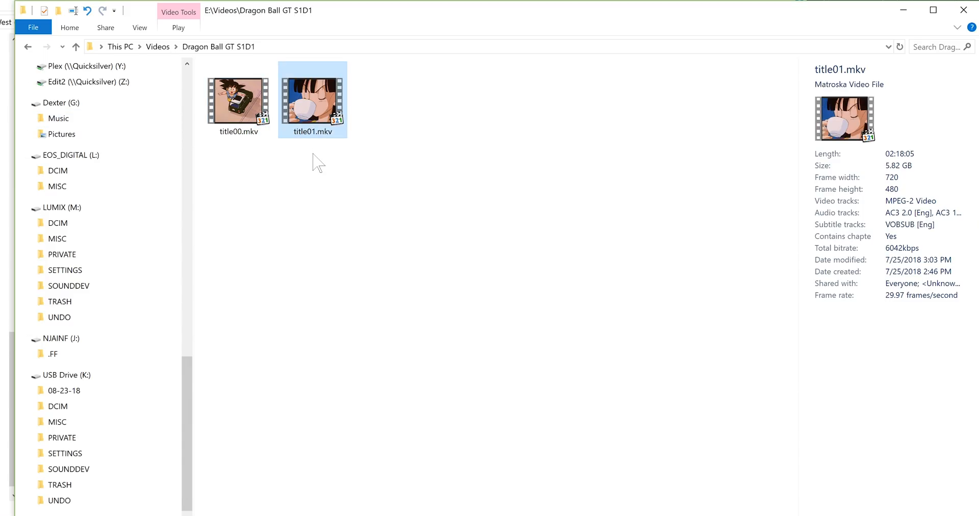
click(238, 99)
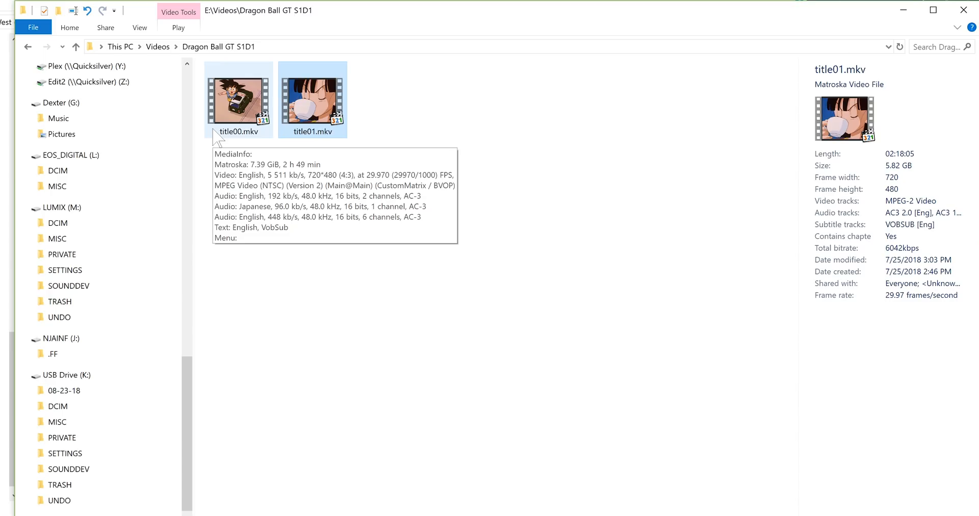
mouse_move(244, 139)
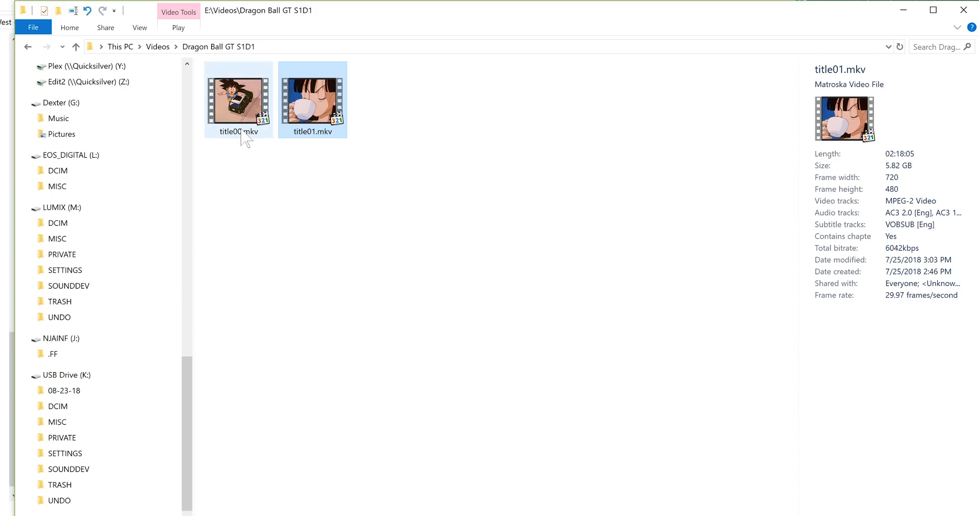
Start playback of title00.mkv (2:49:07, 7.39 GB) in the media player.
click(238, 100)
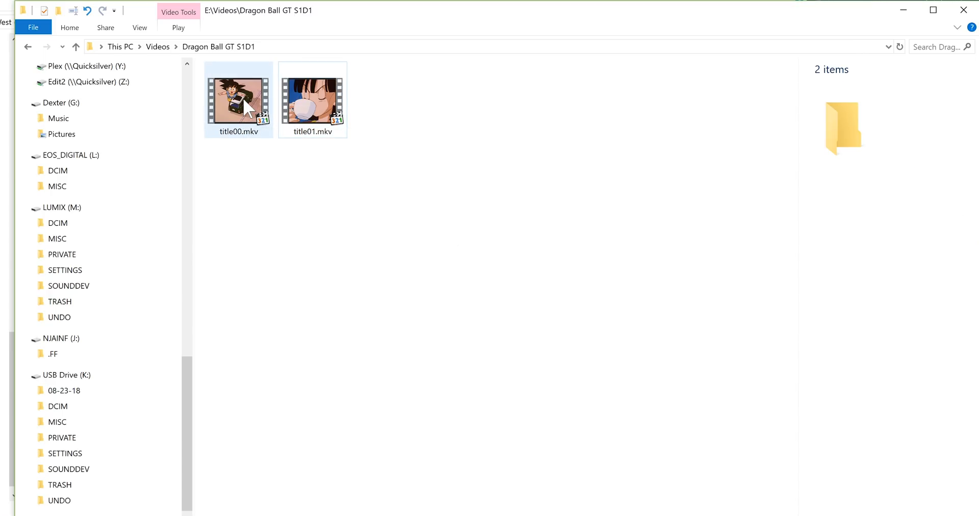
double_click(239, 100)
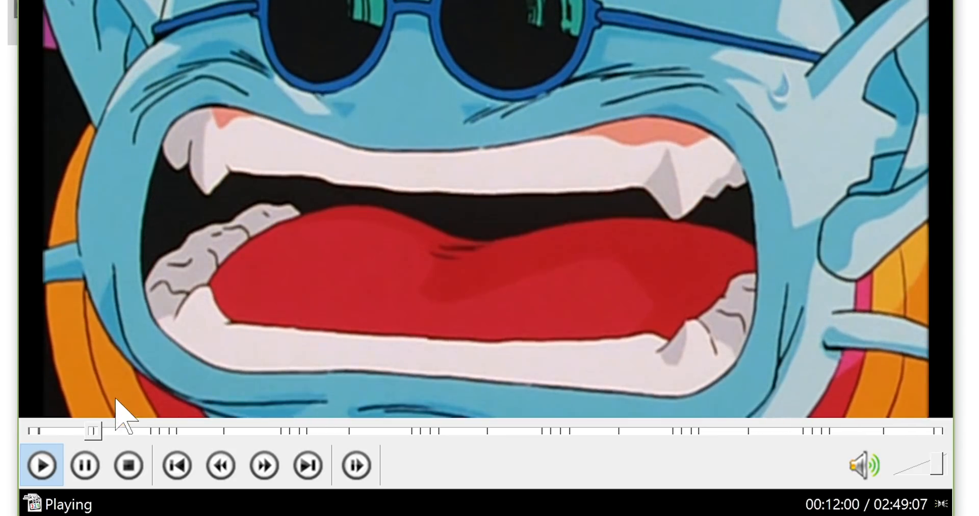
mouse_move(157, 435)
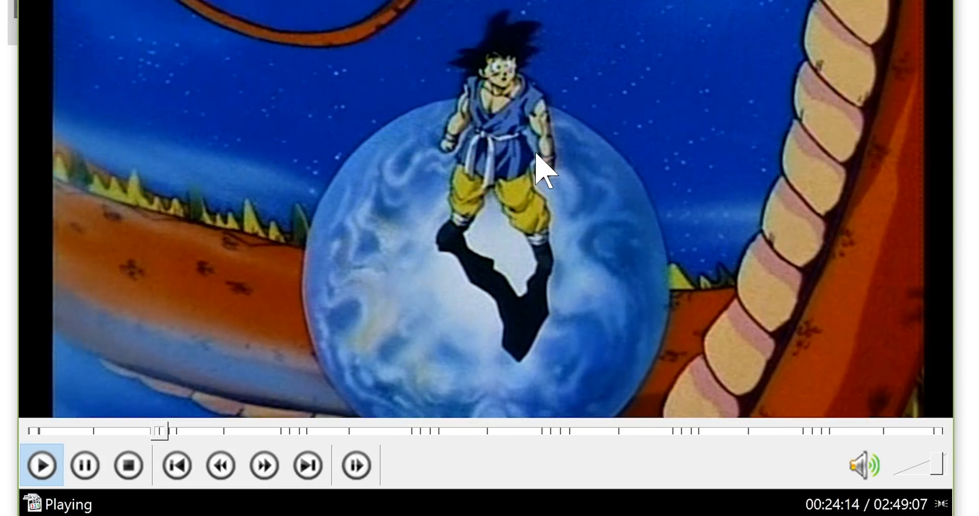
Seek title00.mkv forward along the timeline's chapter marks to about 24 minutes.
click(84, 465)
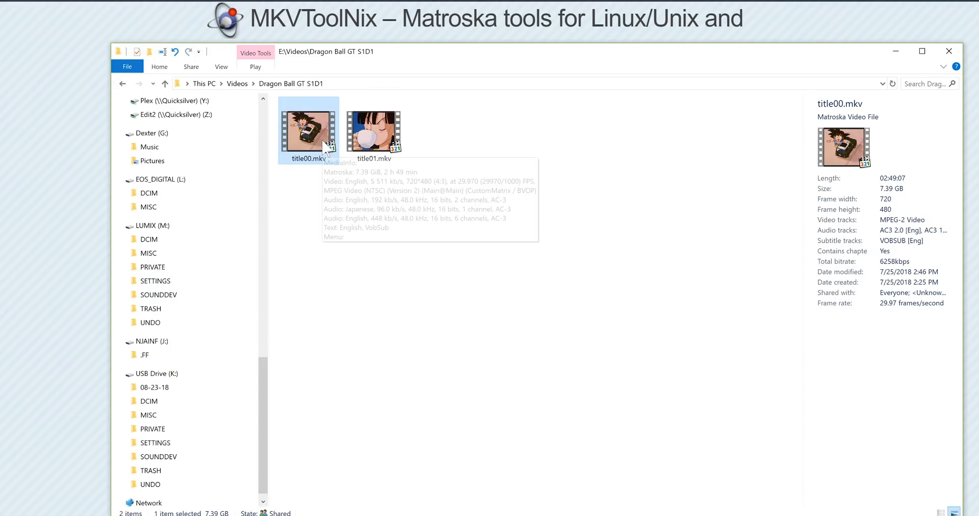
mouse_move(321, 145)
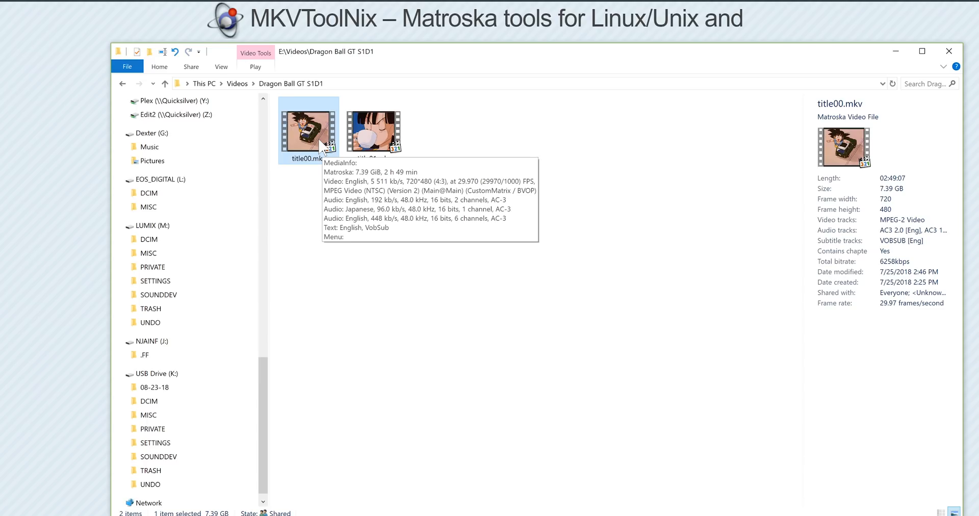
Play title00.mkv in MPC-HC once more, then close the player.
double_click(308, 126)
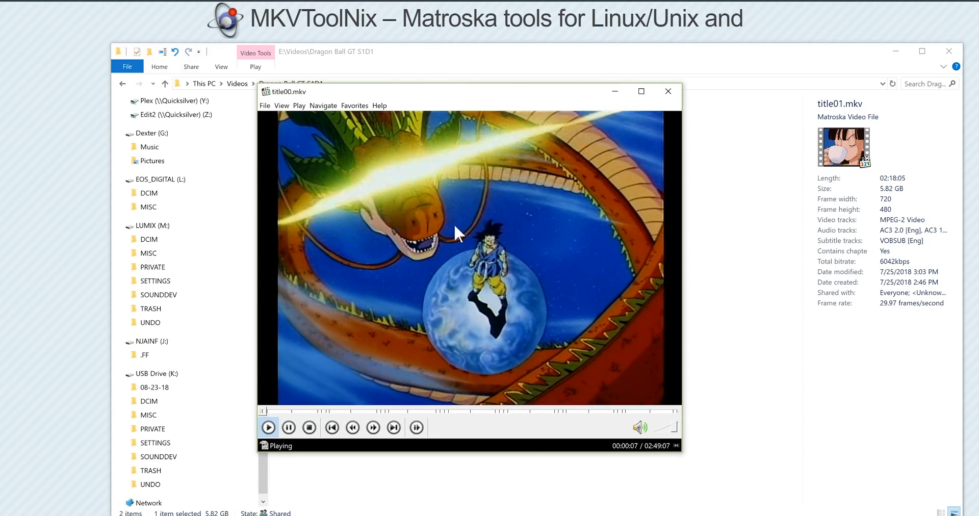
click(667, 91)
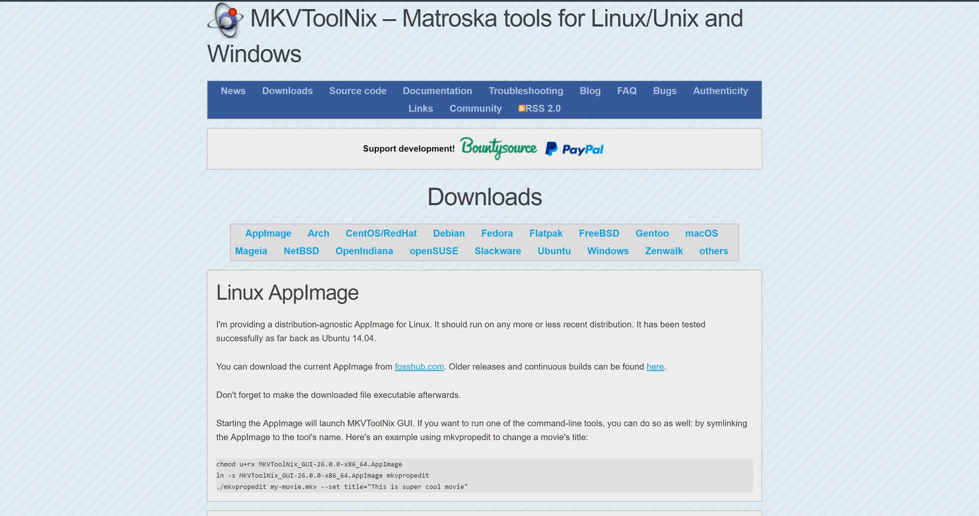
mouse_move(437, 76)
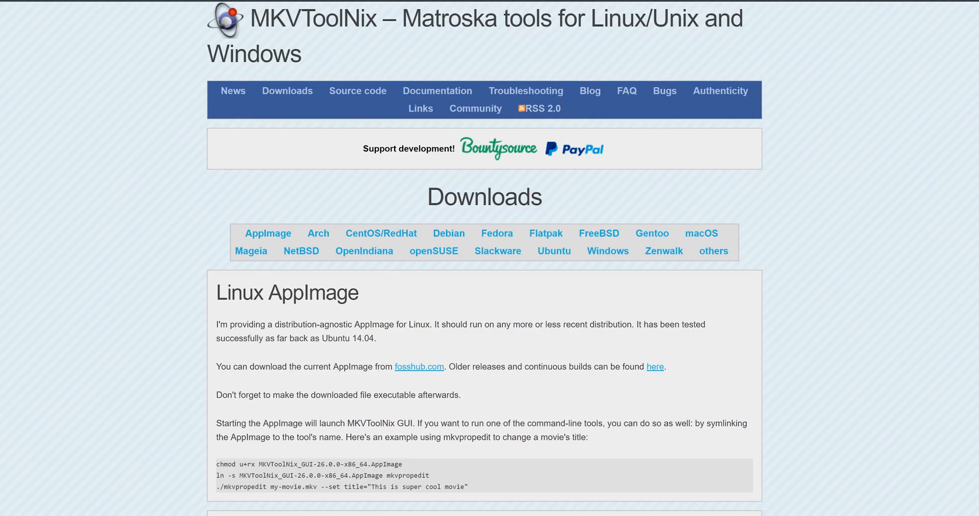
mouse_move(553, 251)
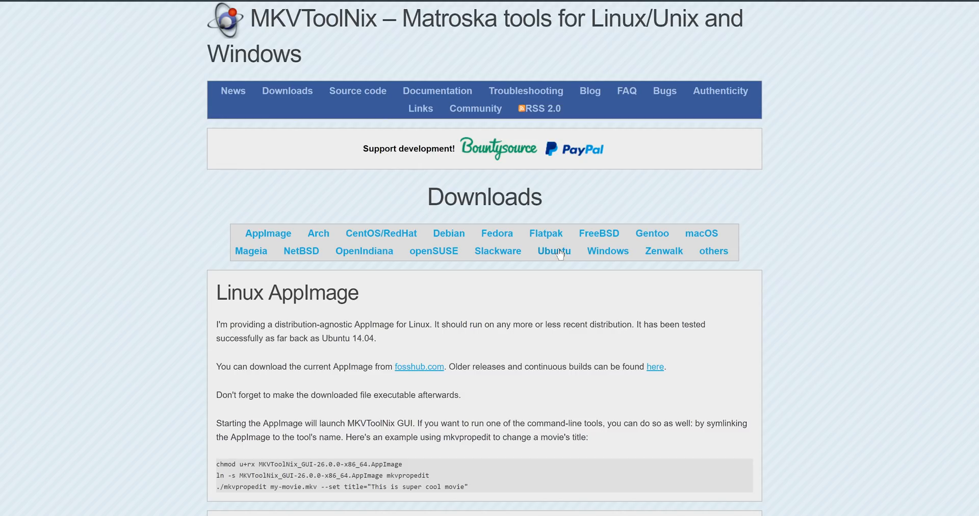
Reach FossHub's MKVToolNix page via the Windows downloads section.
click(607, 251)
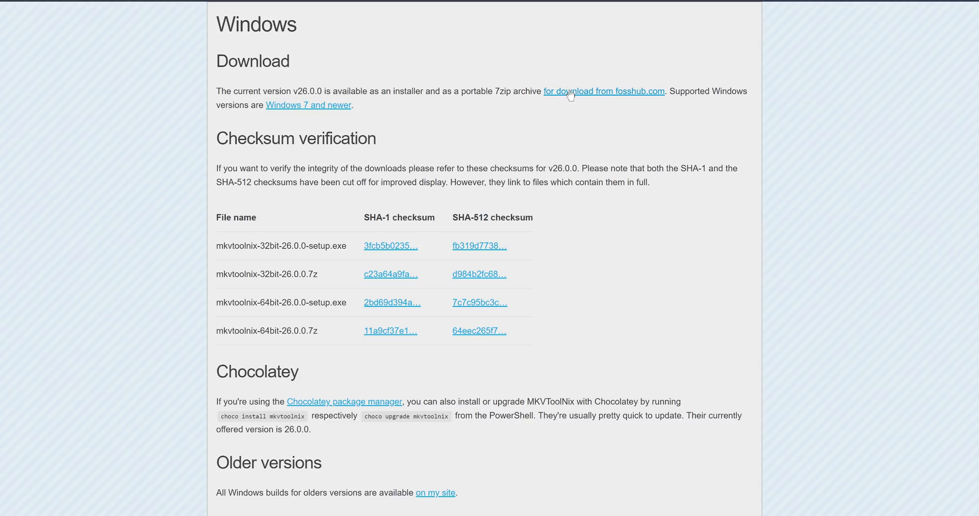
click(603, 91)
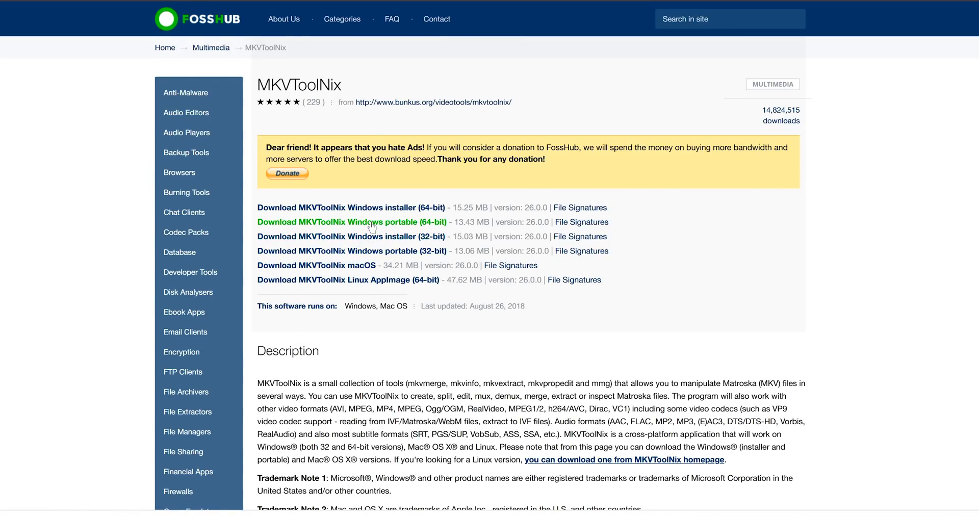
mouse_move(430, 207)
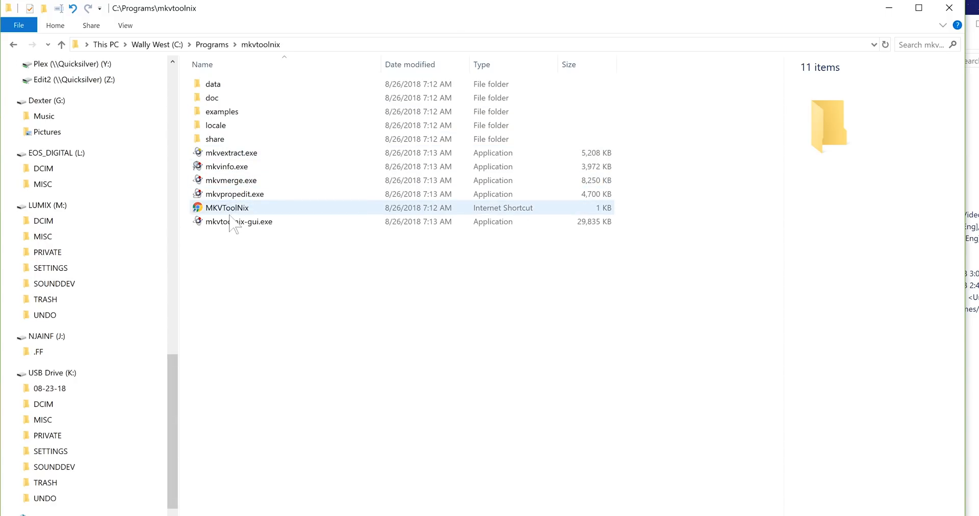
mouse_move(239, 221)
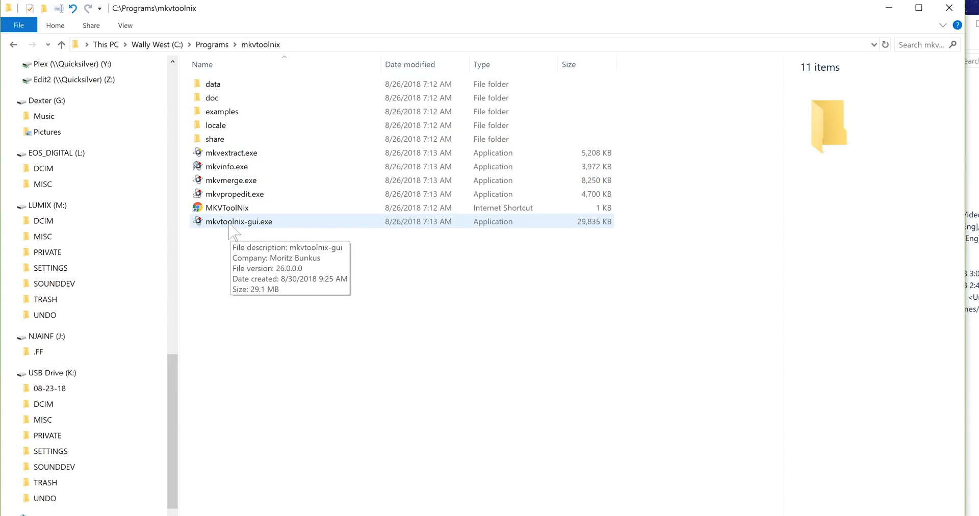
Launch mkvtoolnix-gui.exe from C:\Programs\mkvtoolnix.
click(239, 222)
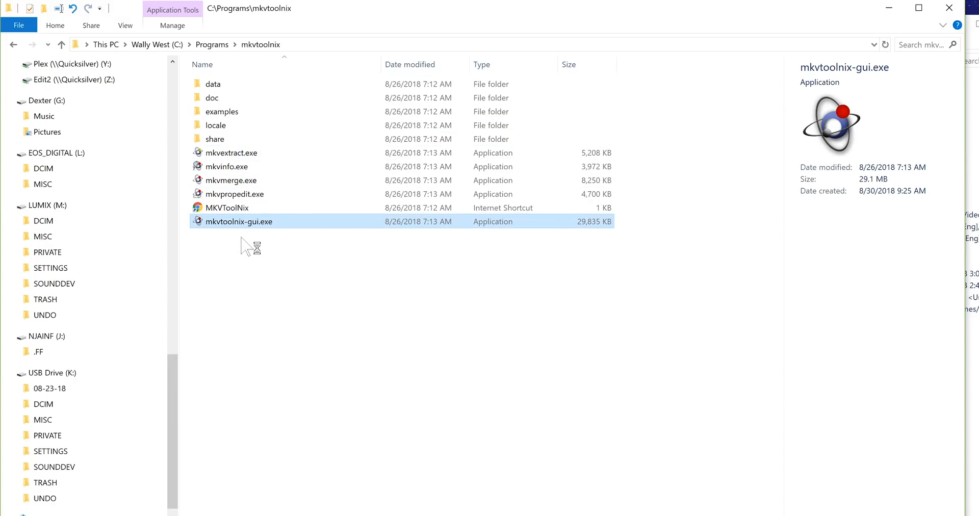
double_click(238, 221)
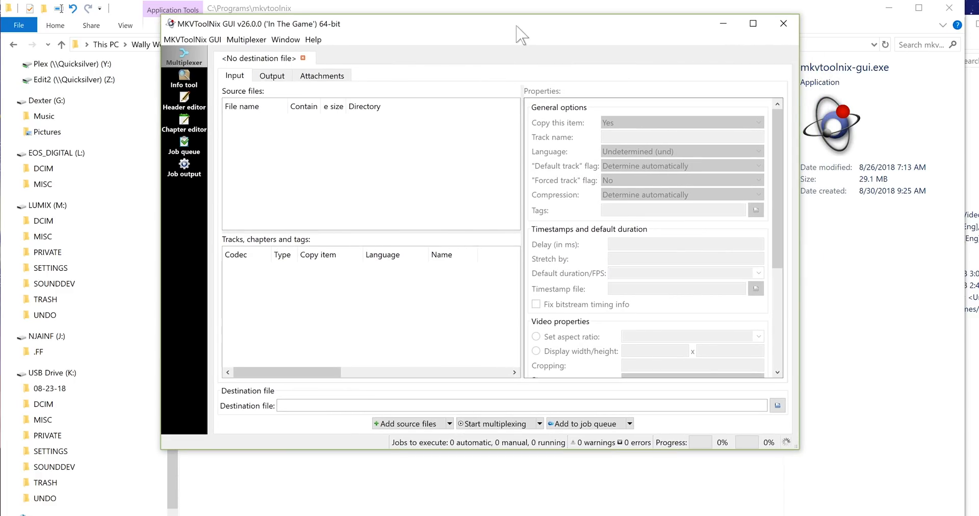
mouse_move(265, 128)
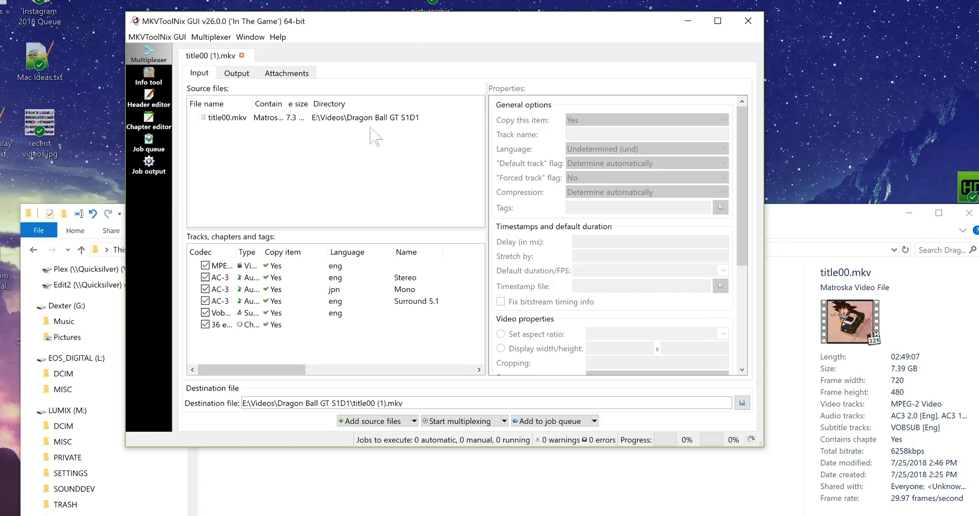
mouse_move(283, 111)
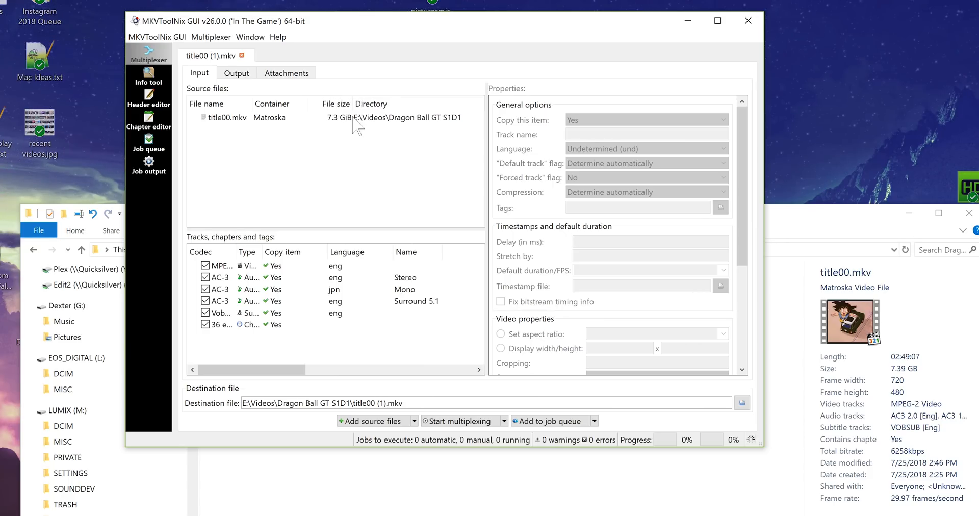
mouse_move(371, 143)
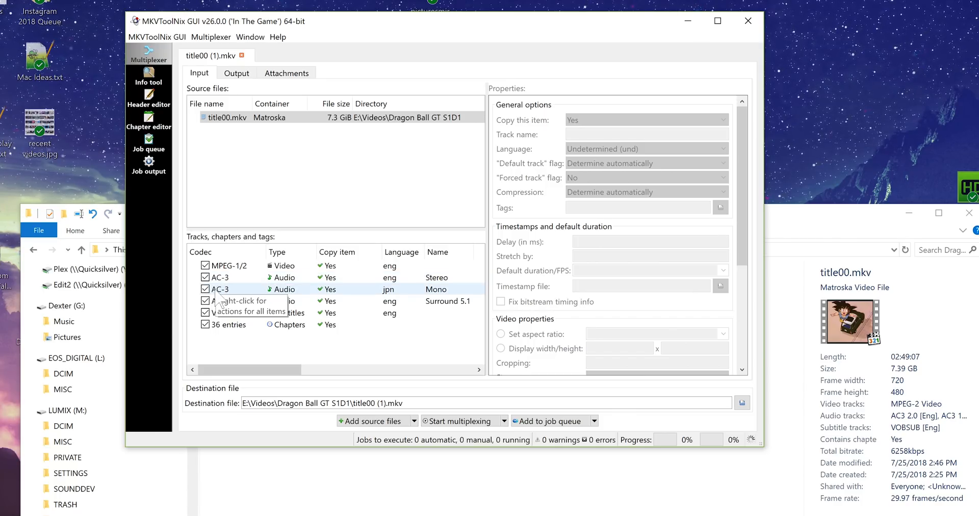
mouse_move(356, 292)
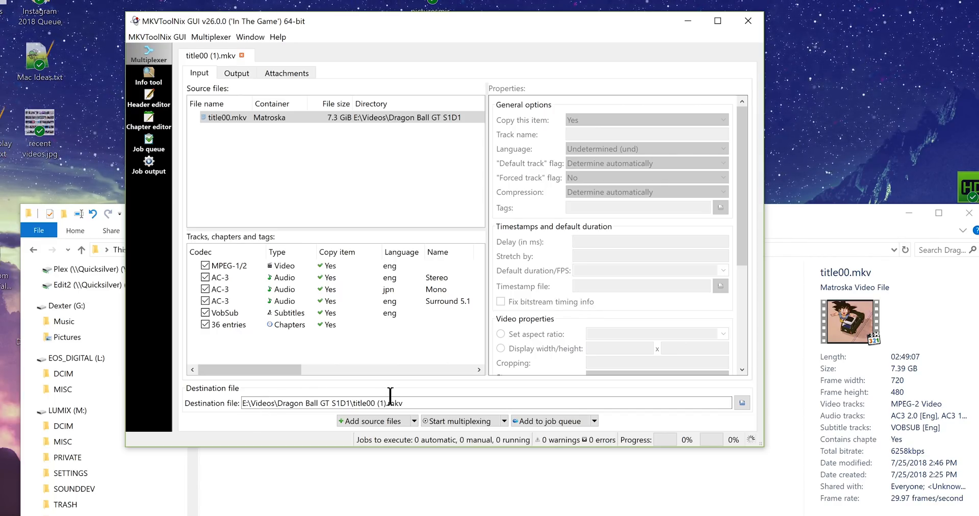
mouse_move(373, 403)
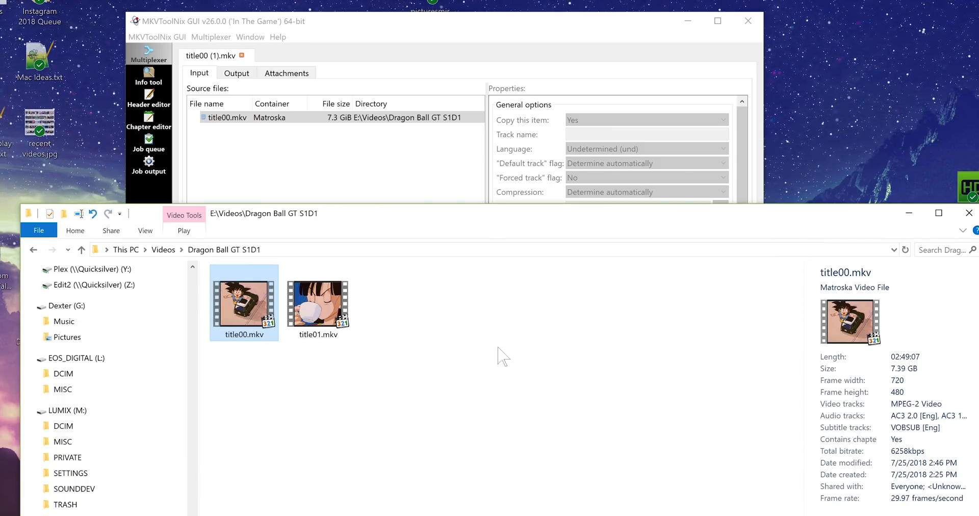
mouse_move(371, 303)
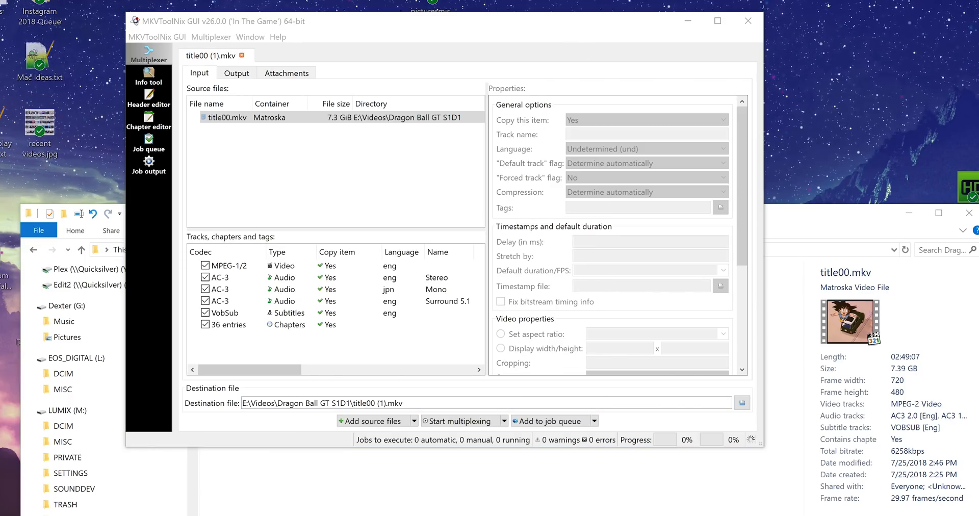
Return to the MKVToolNix job with title00.mkv loaded as the source.
click(285, 289)
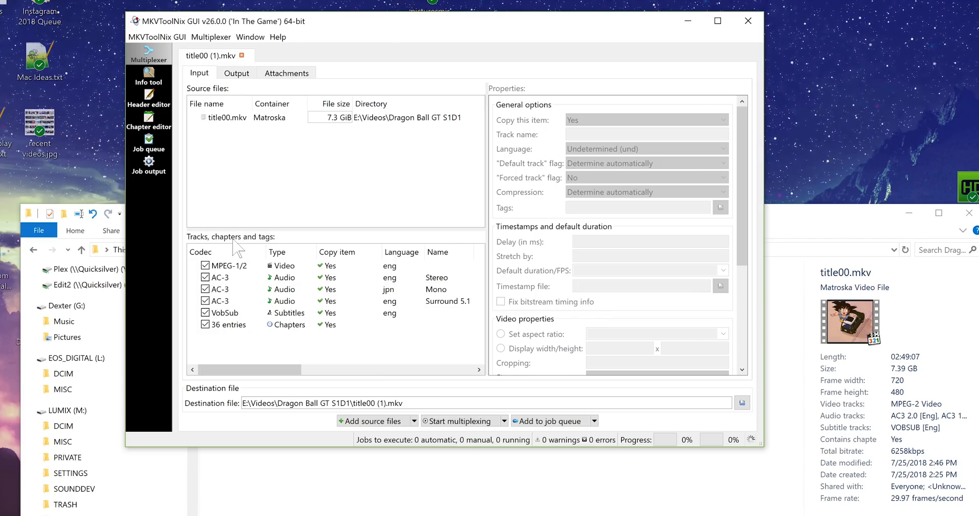
click(281, 289)
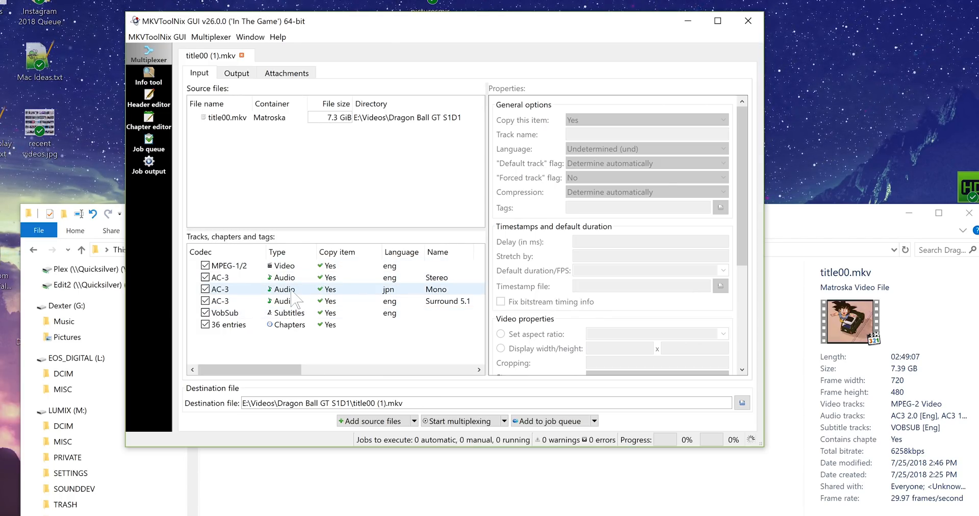
click(284, 288)
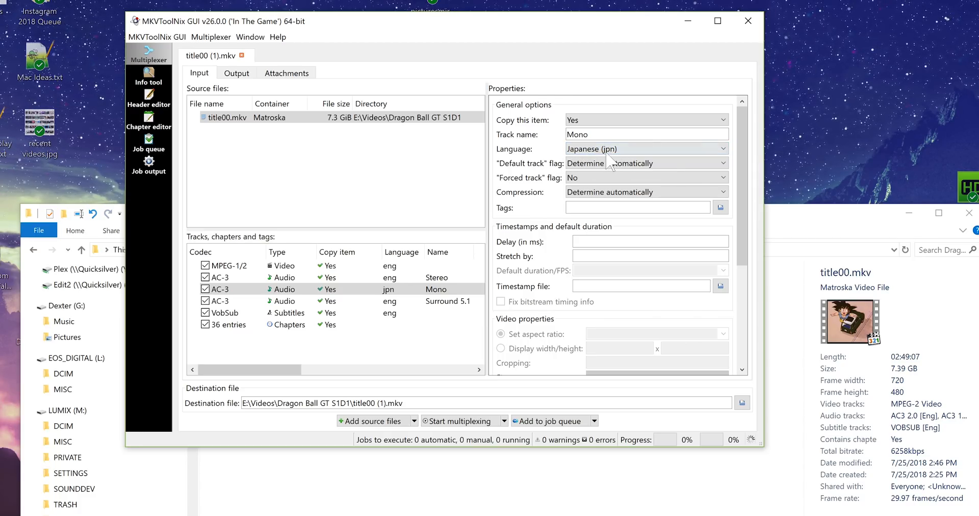
click(625, 134)
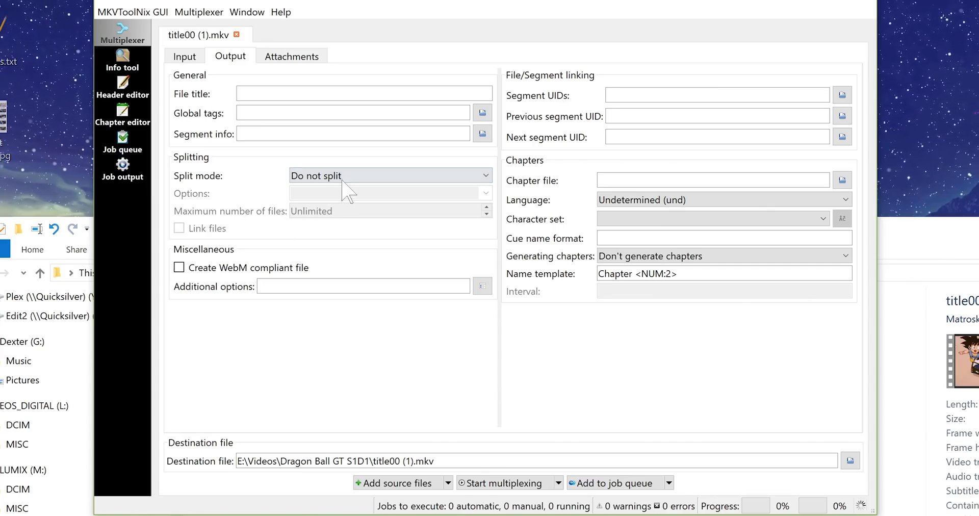
Set the output split mode to 'After specific timestamps' and bring up title00.mkv in MPC-HC.
click(390, 175)
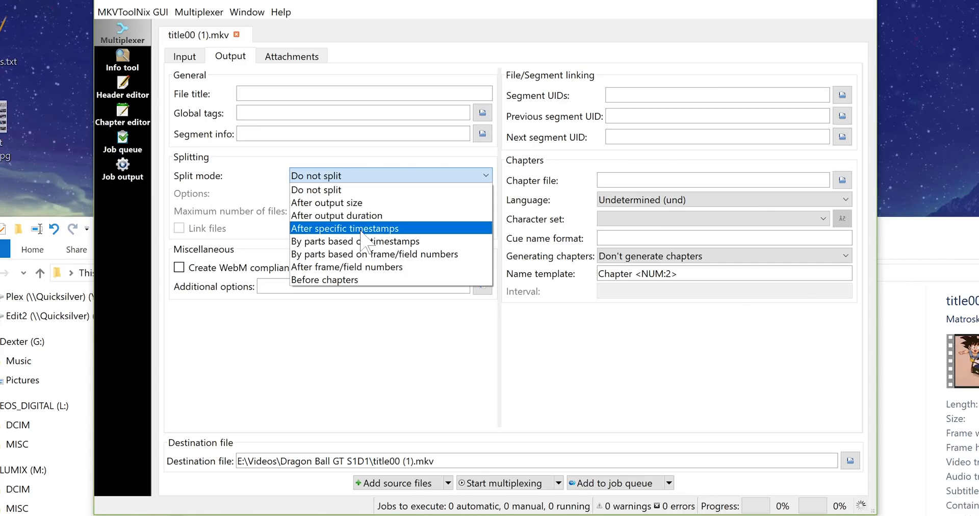
click(343, 229)
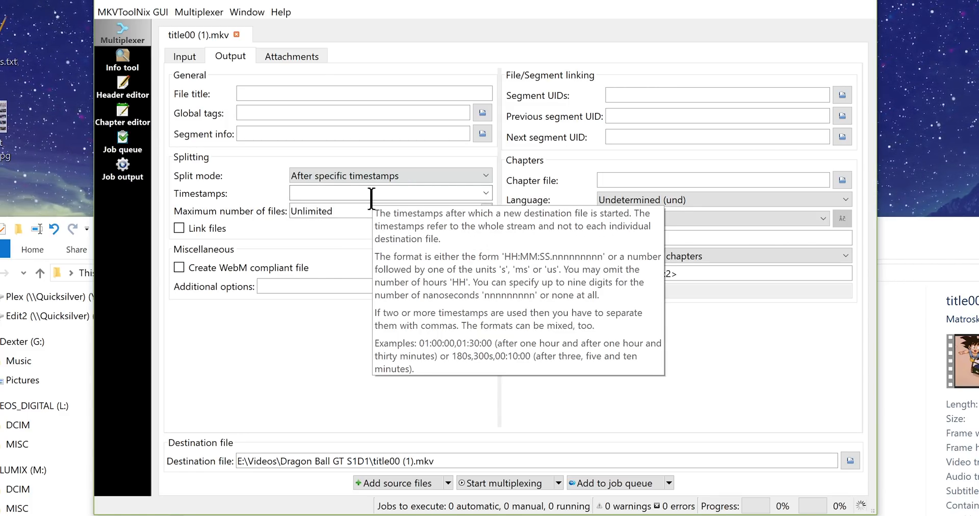
mouse_move(791, 138)
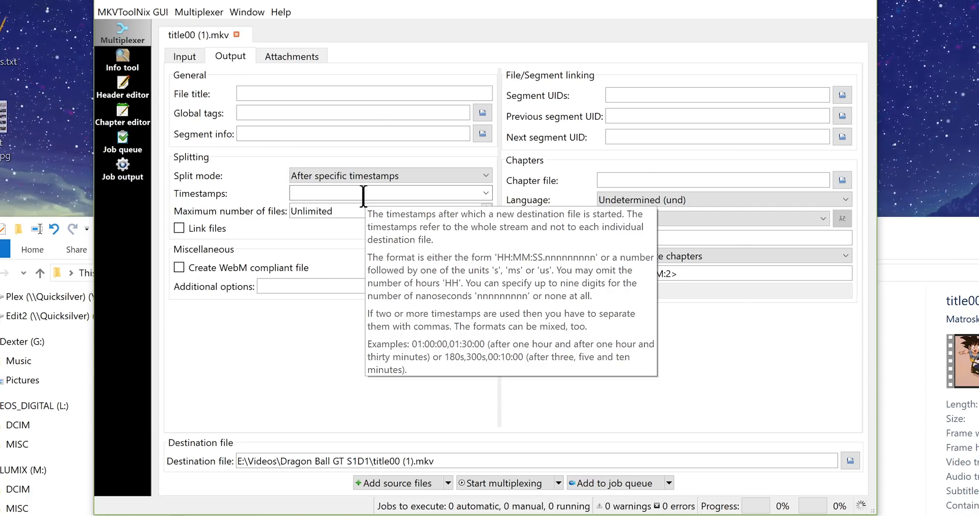
click(518, 148)
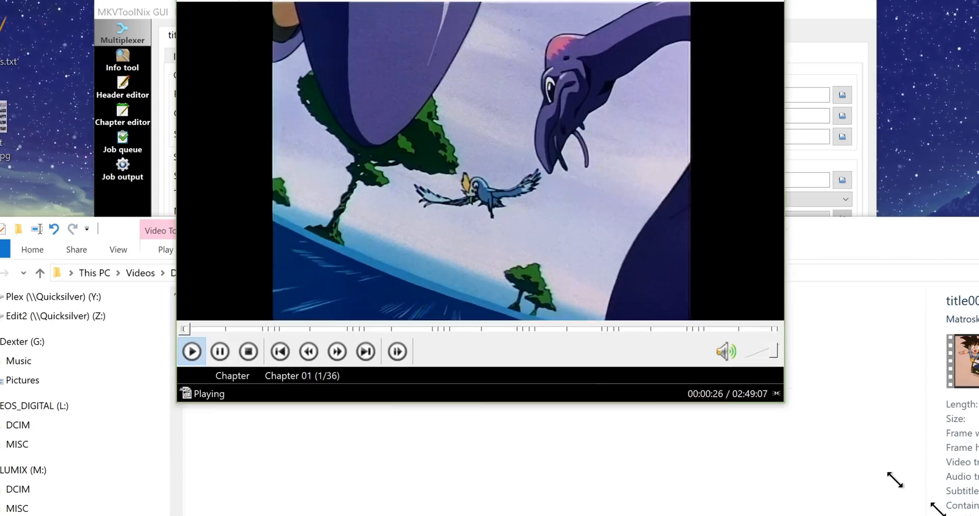
click(194, 28)
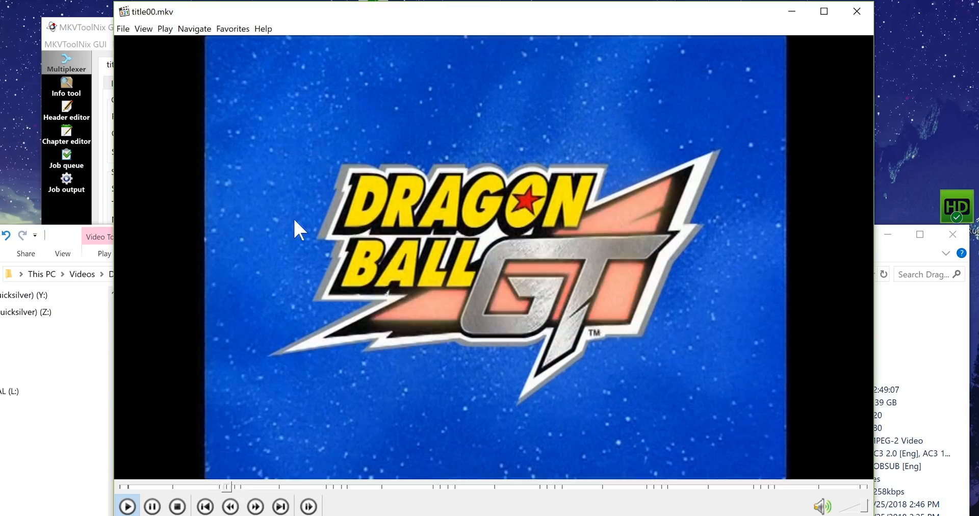
Pause playback and enter 00:24:08 as the first split timestamp in MKVToolNix.
click(165, 29)
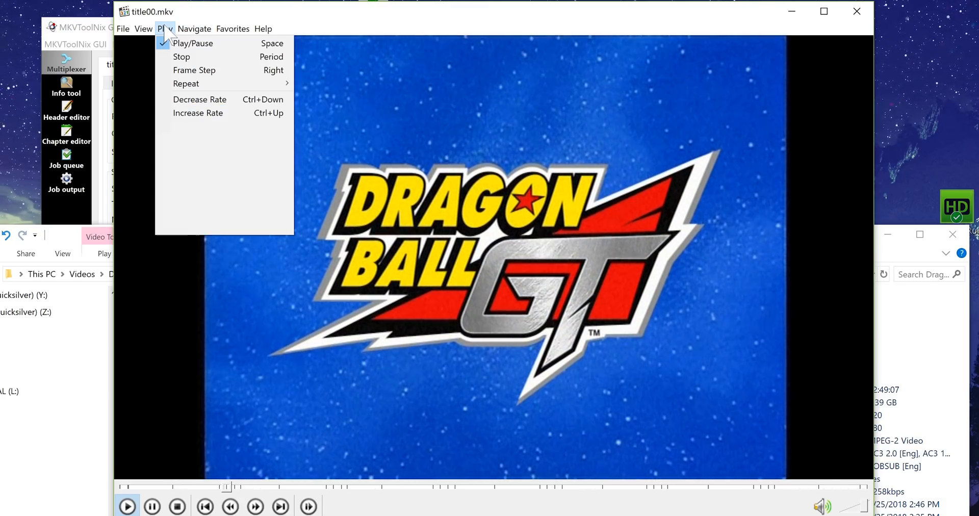
click(194, 28)
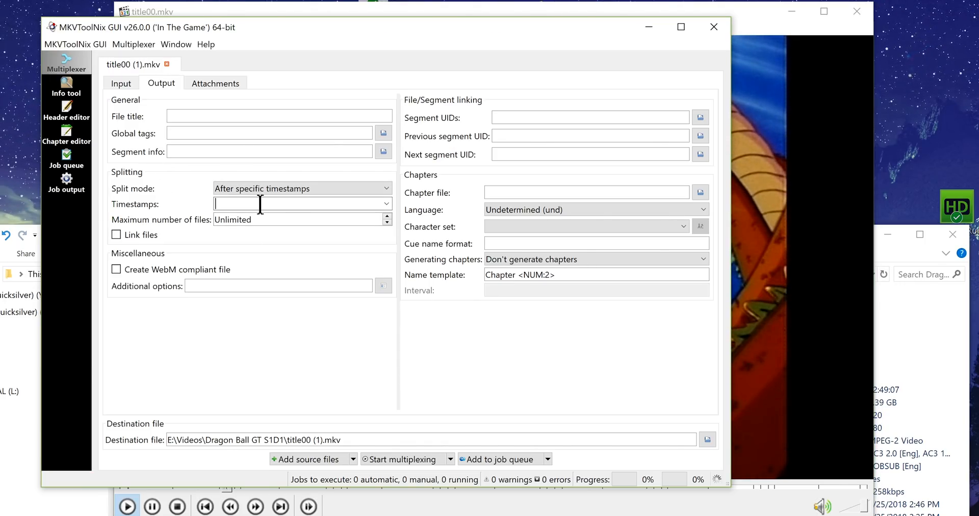
text(00:24:08,)
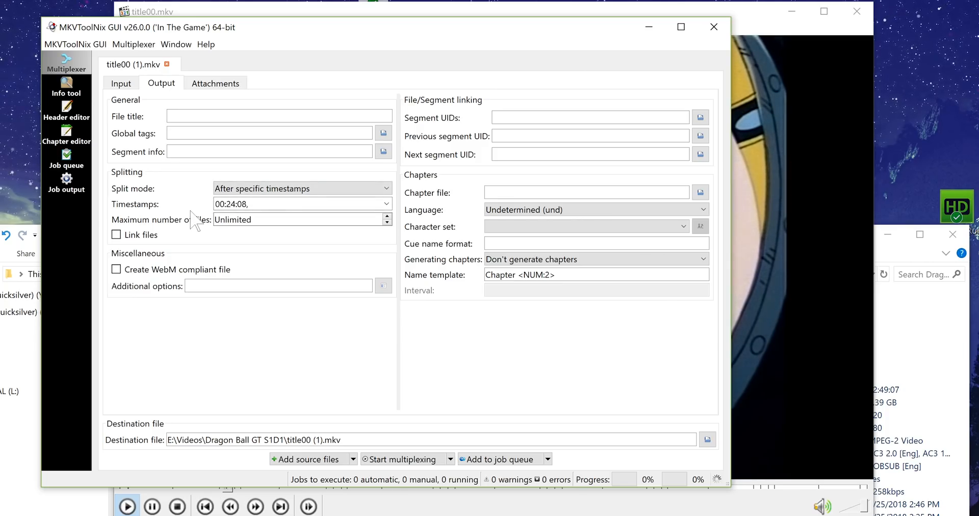
click(275, 204)
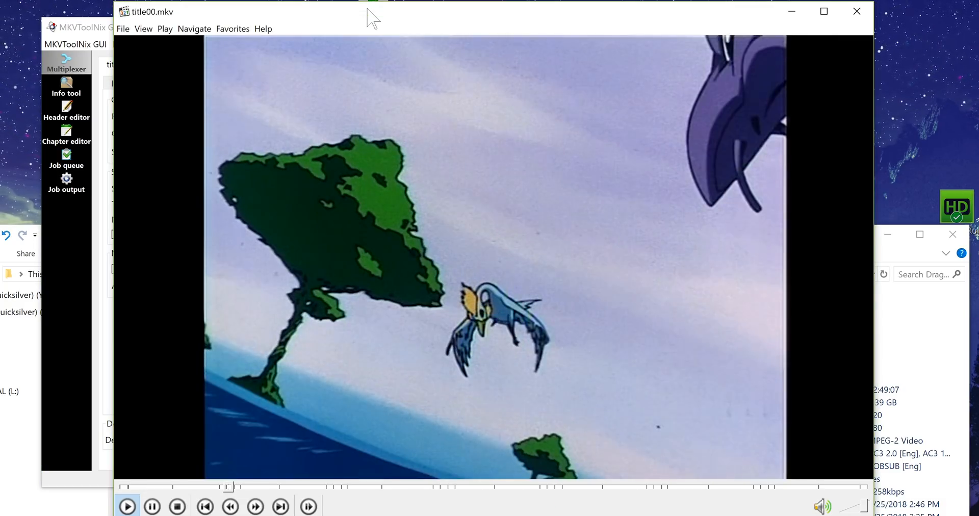
Jump to Chapter 10 and later chapter points to read the next episode break times.
click(193, 29)
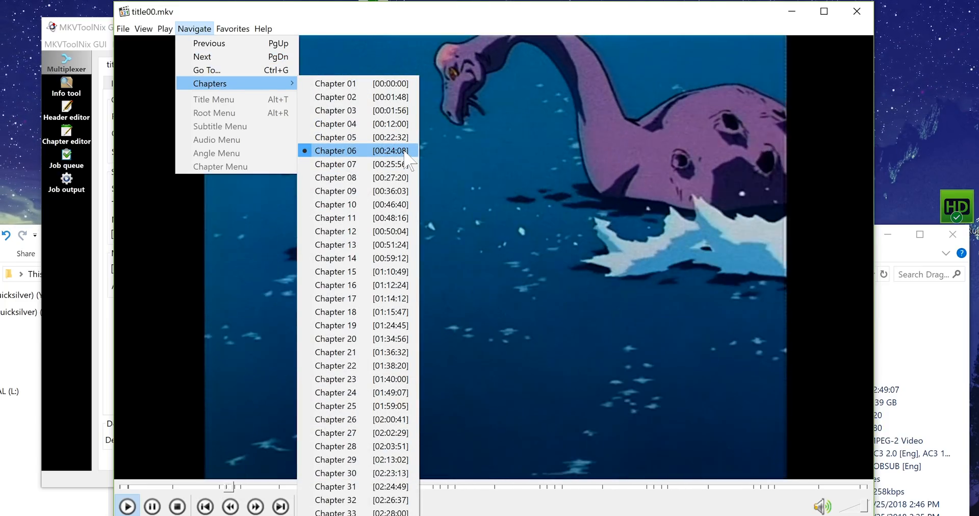
click(335, 204)
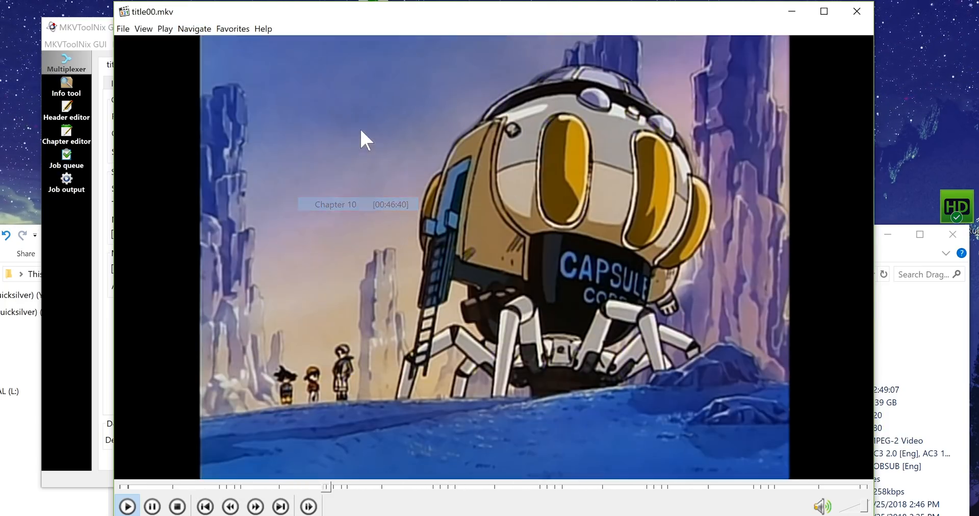
click(194, 29)
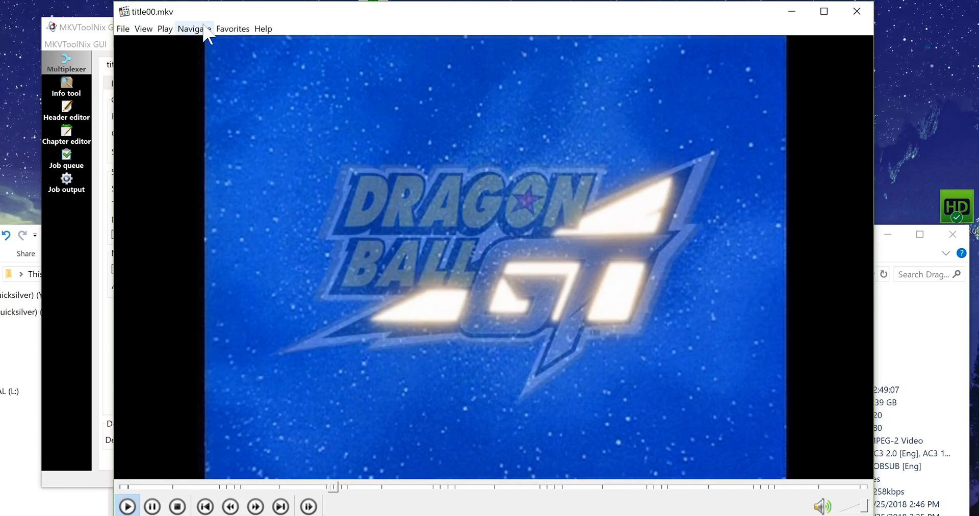
click(194, 28)
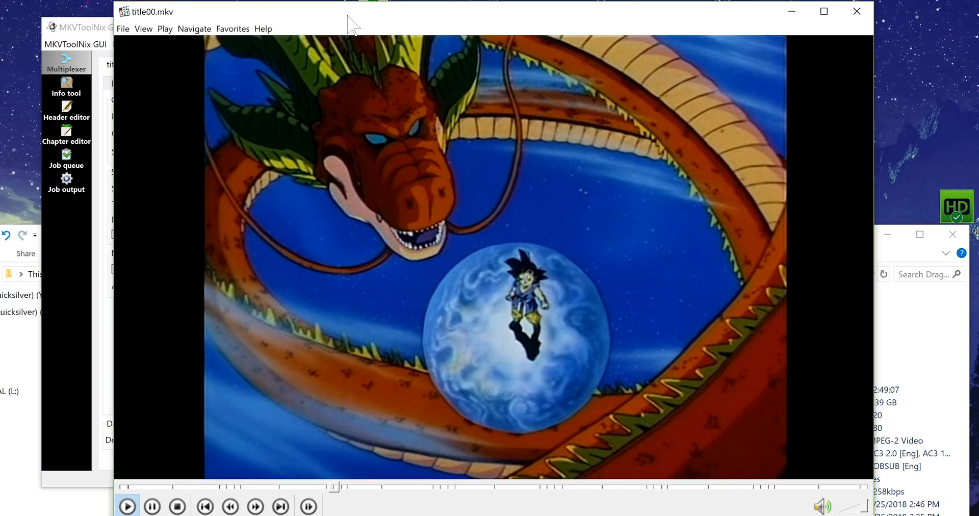
click(193, 28)
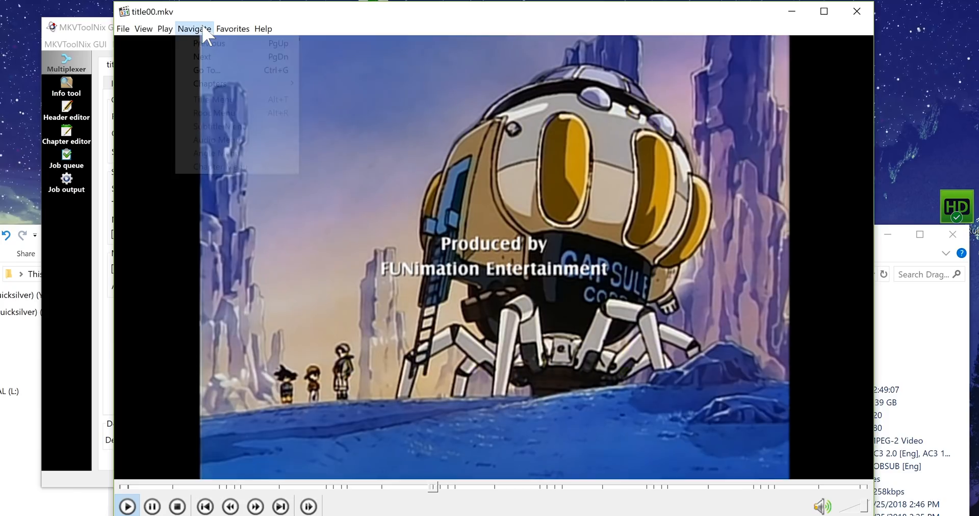
click(209, 83)
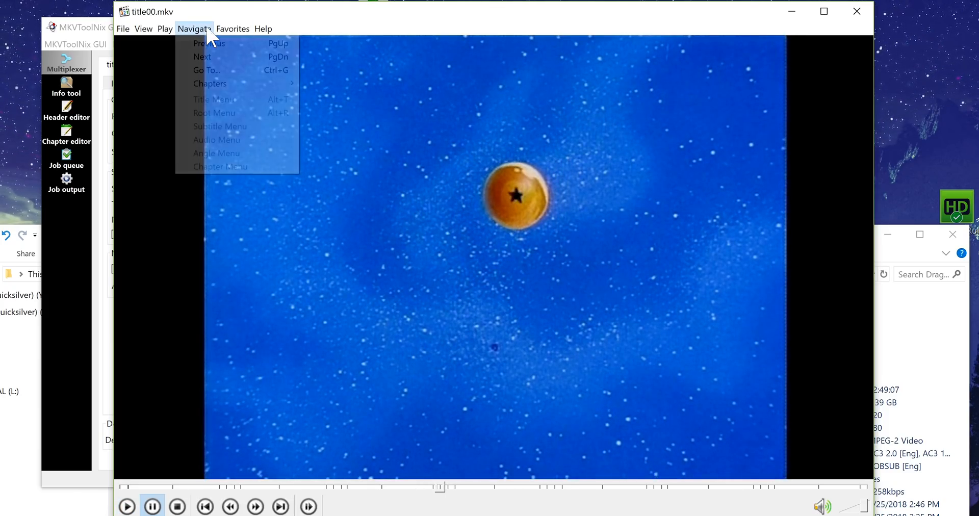
mouse_move(210, 82)
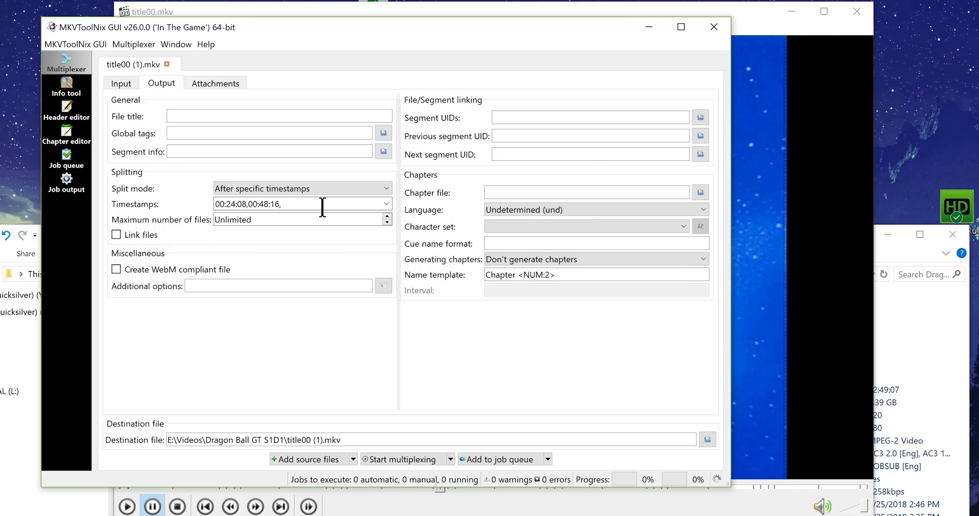
Toggle playback and list the chapters again to locate the remaining episode boundaries.
click(194, 28)
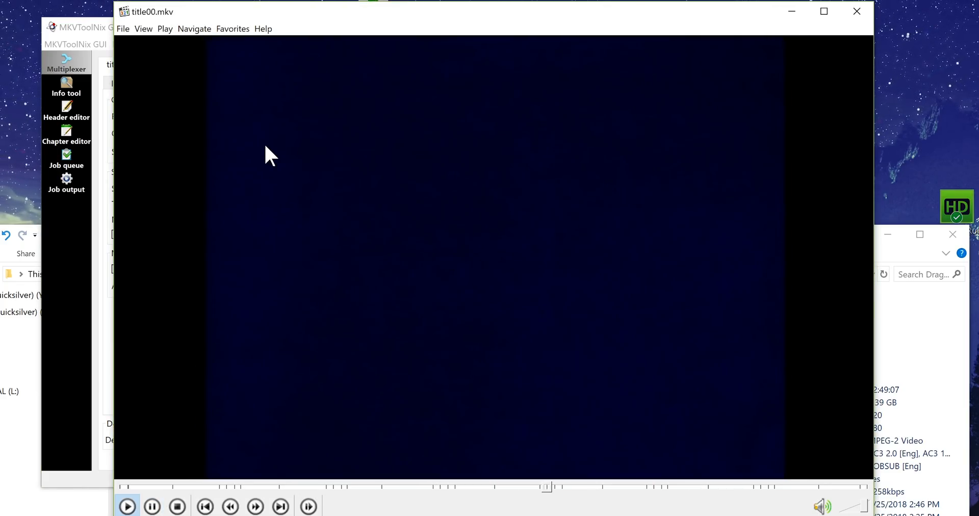
click(165, 29)
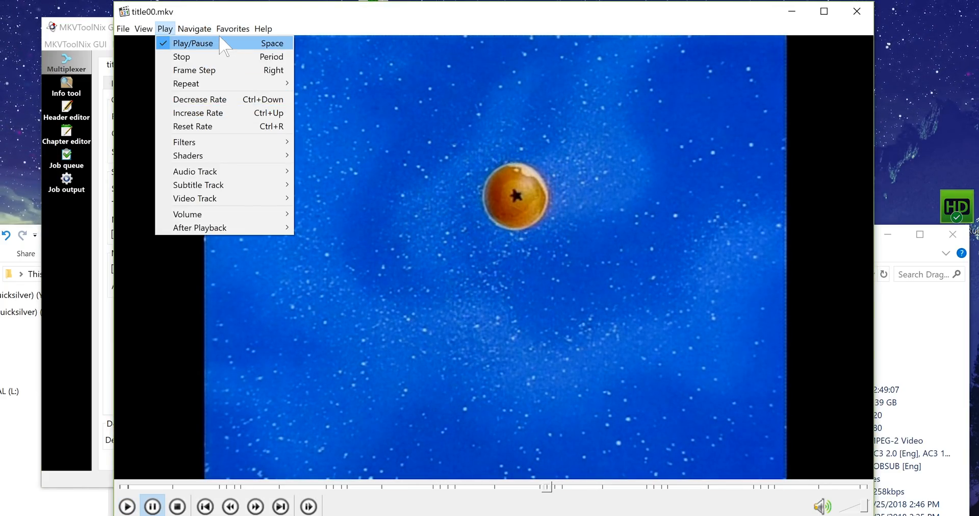
click(194, 28)
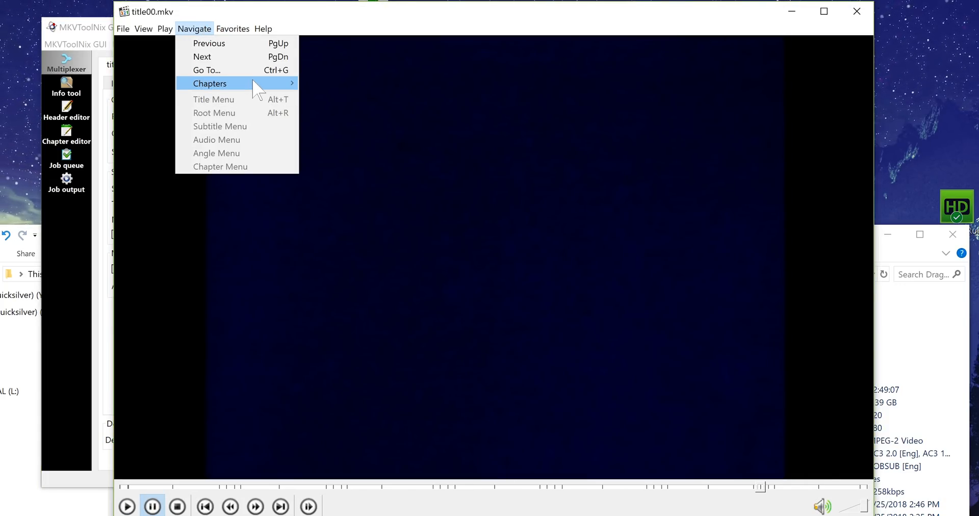
click(209, 83)
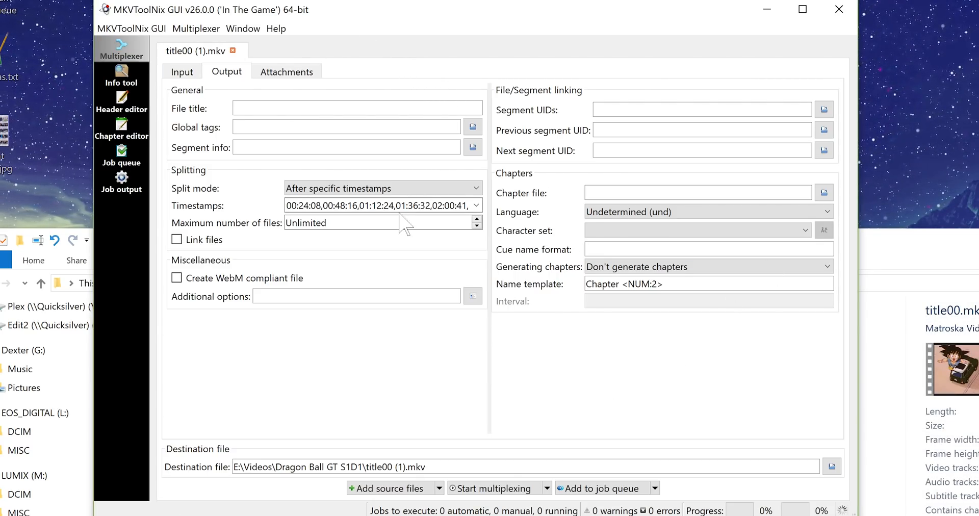
mouse_move(406, 226)
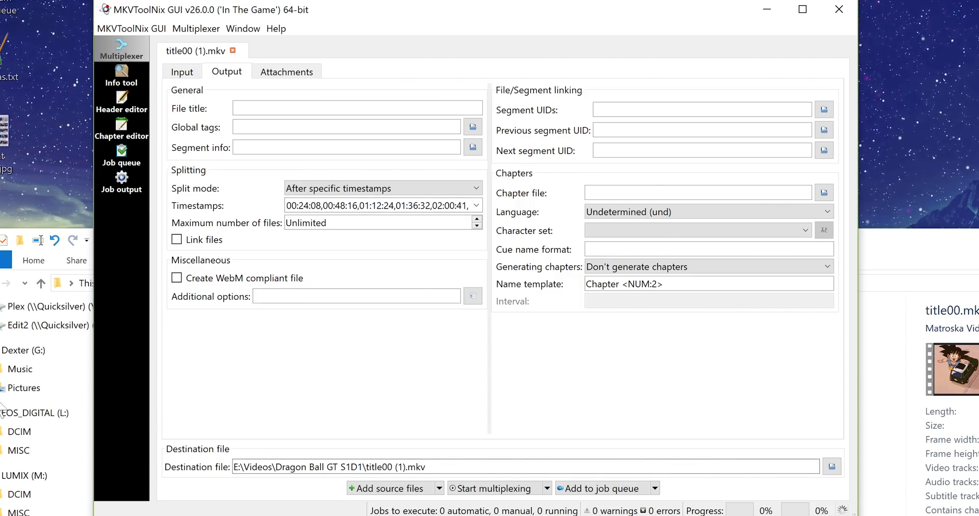
mouse_move(626, 346)
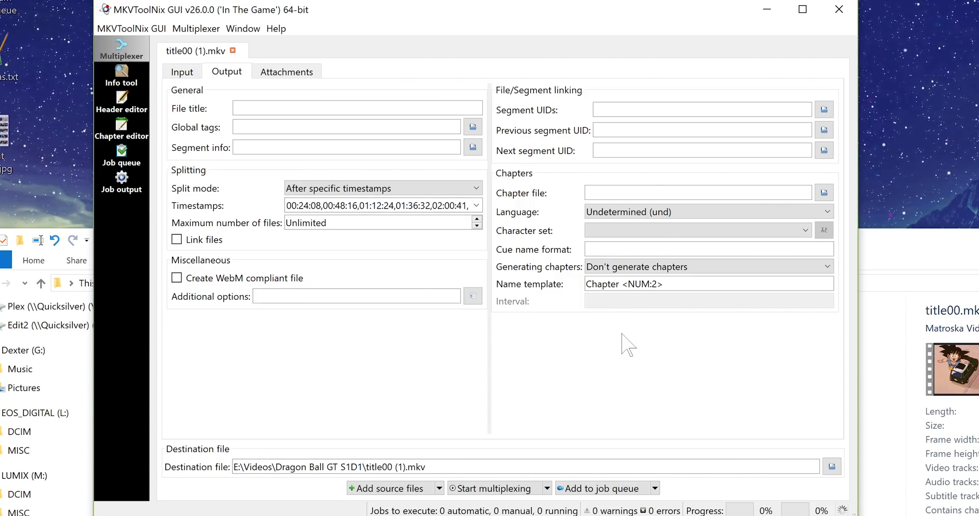
mouse_move(493, 487)
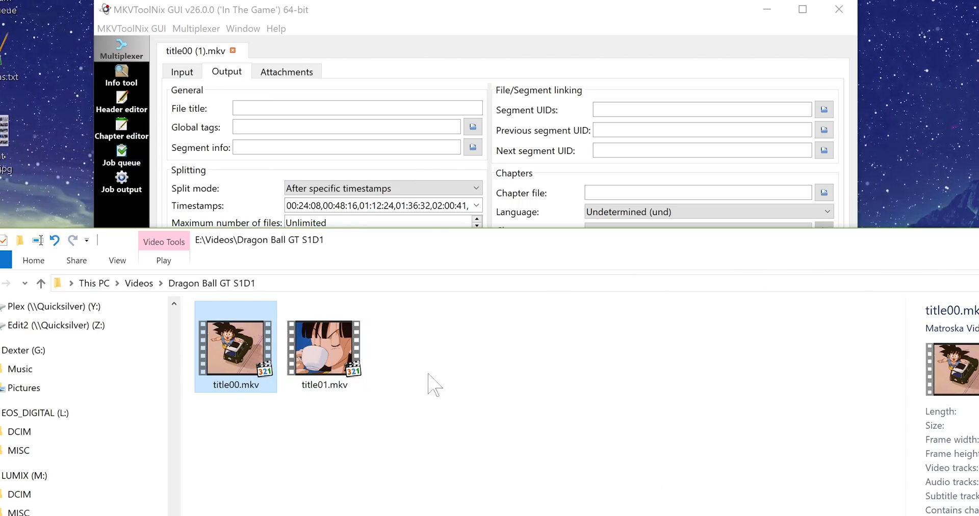
mouse_move(632, 43)
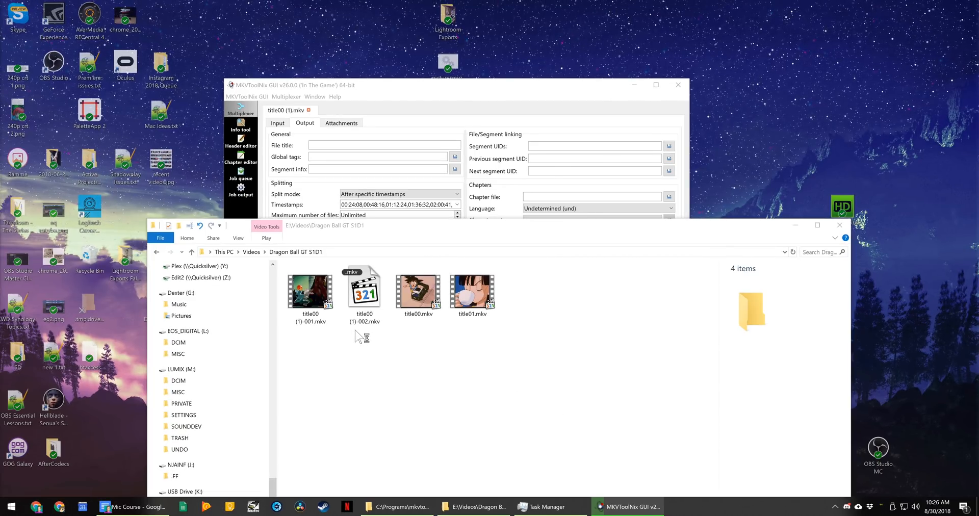
Watch CPU and disk load on Task Manager's Performance tab while the split runs.
click(541, 507)
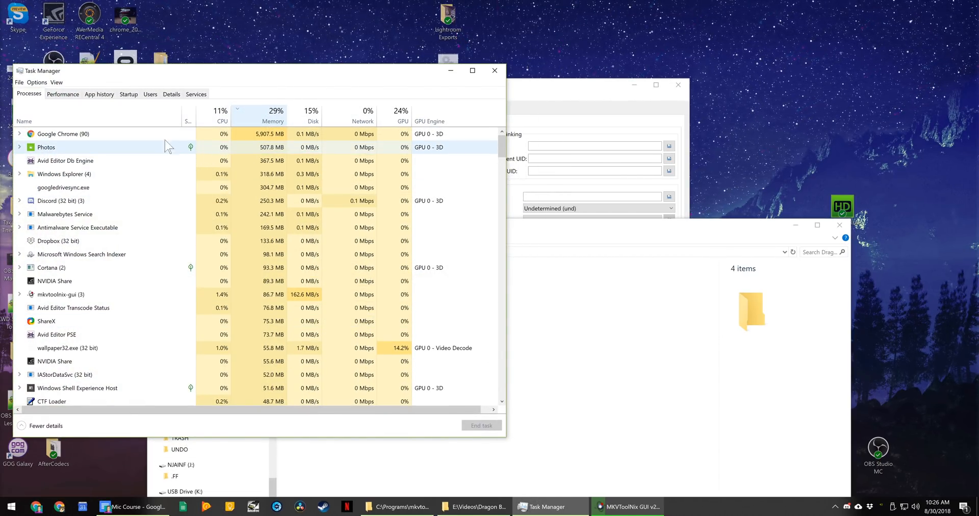
mouse_move(209, 148)
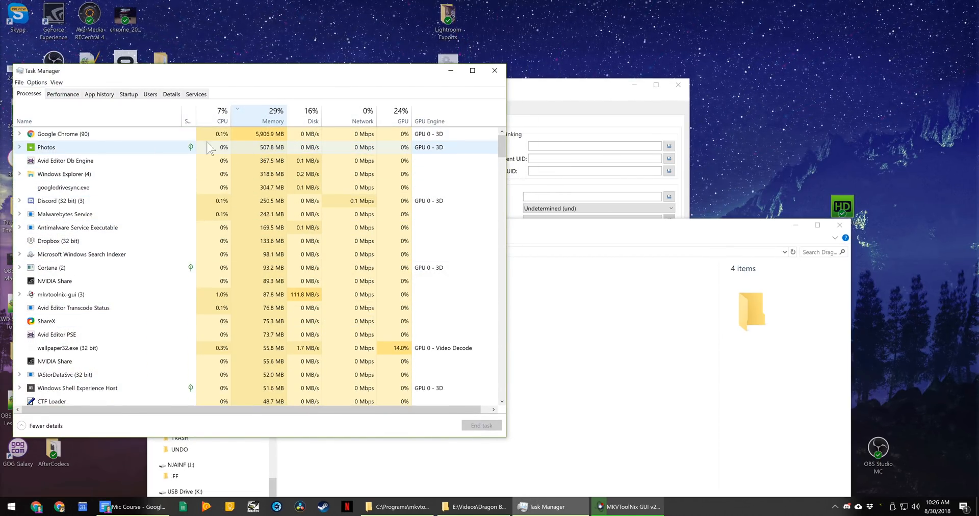
click(63, 94)
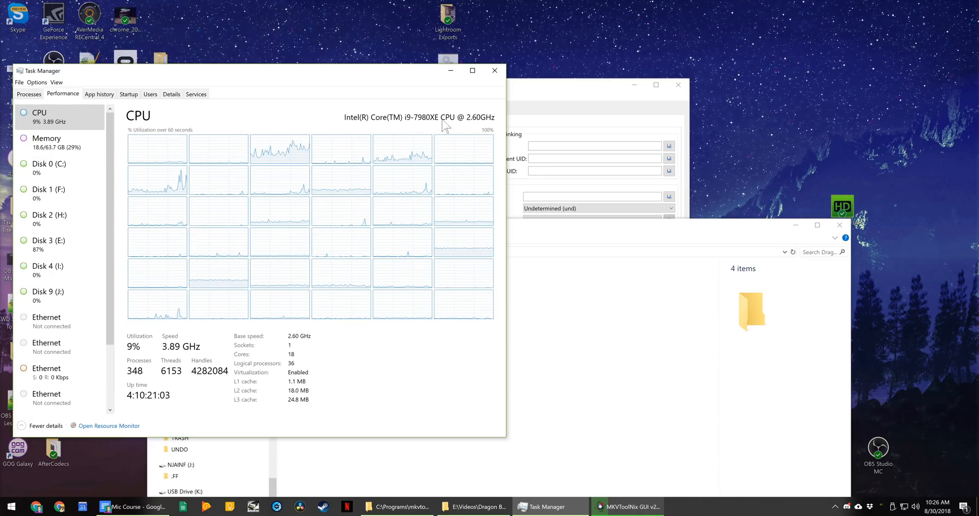
click(629, 506)
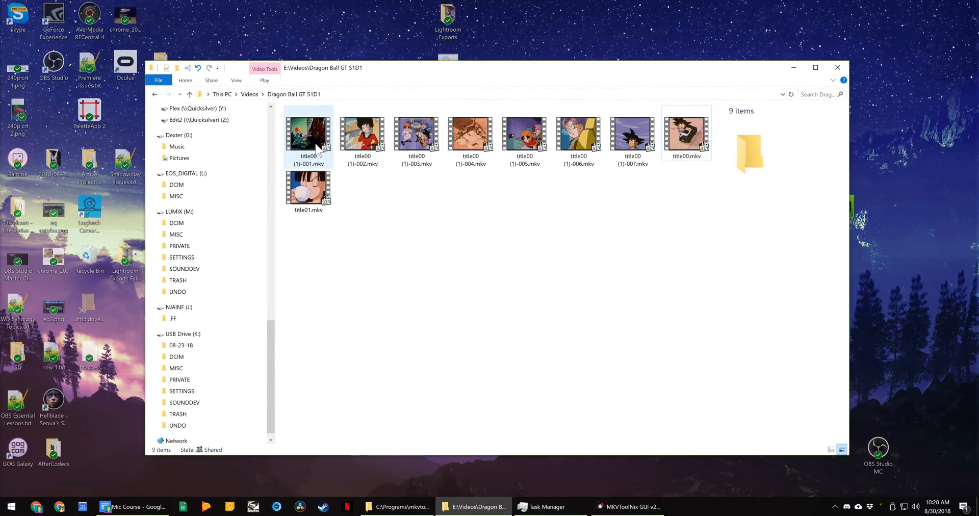
Preview title00 (1)-001.mkv and load the seven split files into FileBot's Rename window.
click(308, 136)
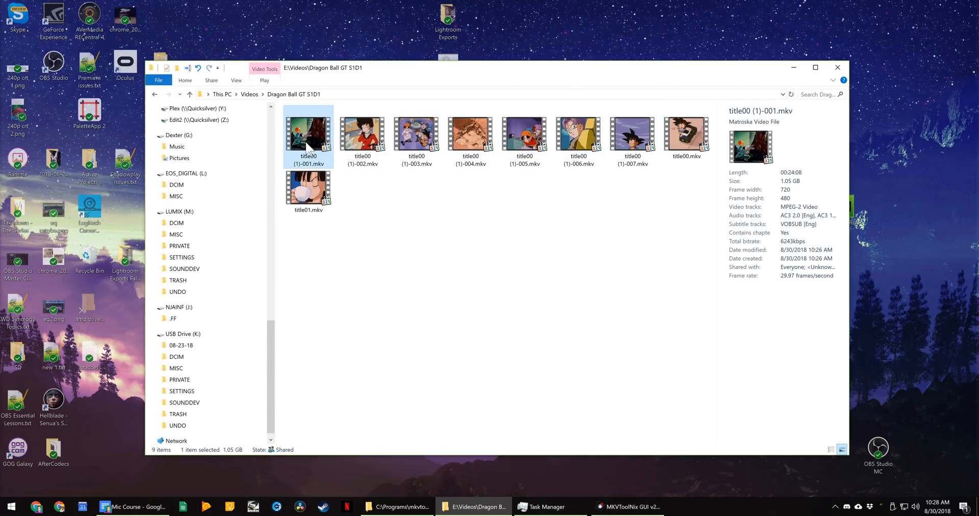
mouse_move(390, 207)
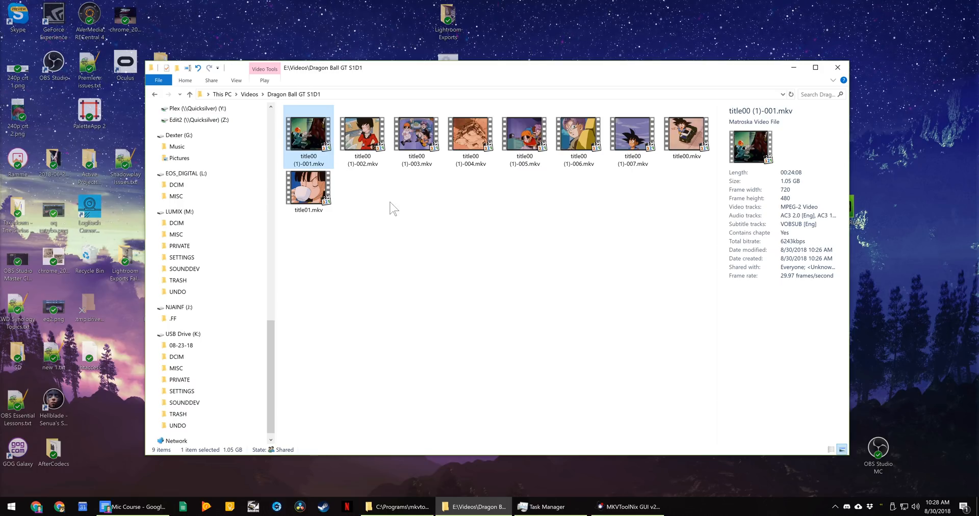
double_click(308, 134)
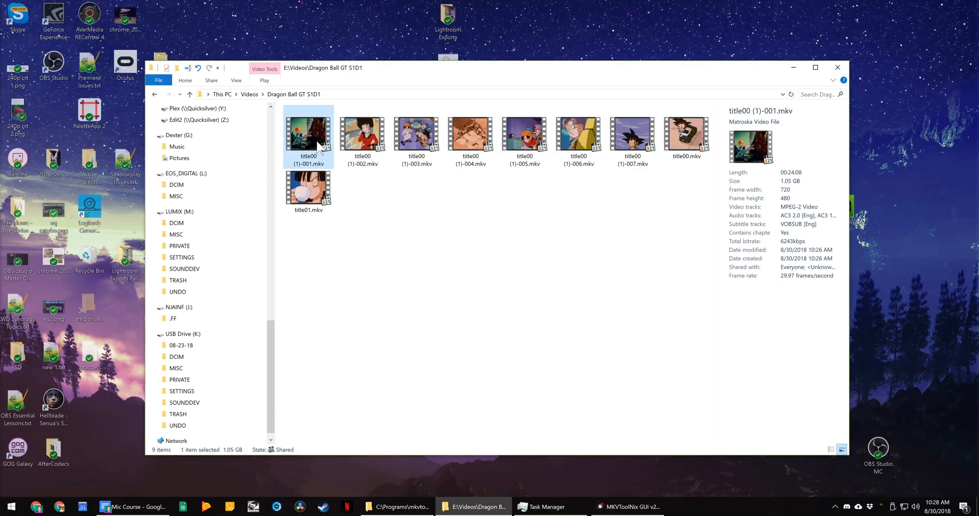
click(8, 507)
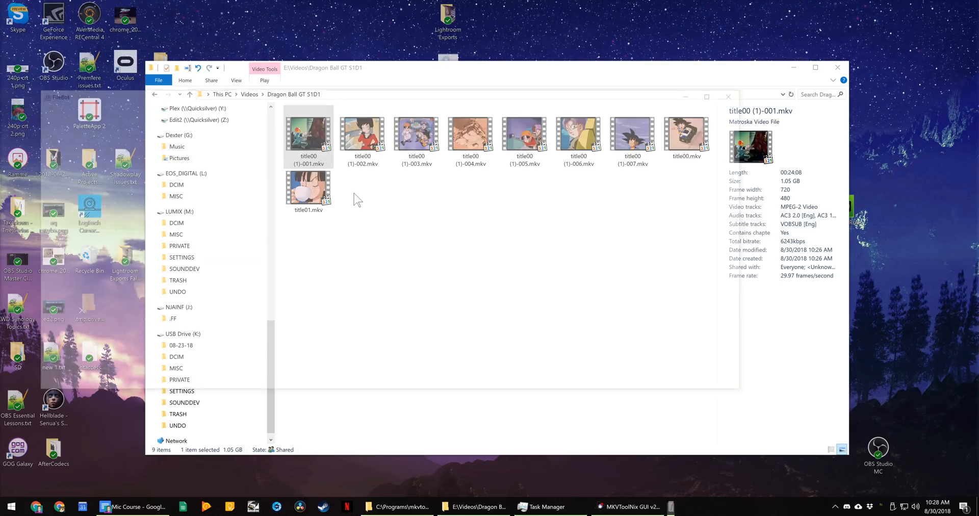
click(691, 507)
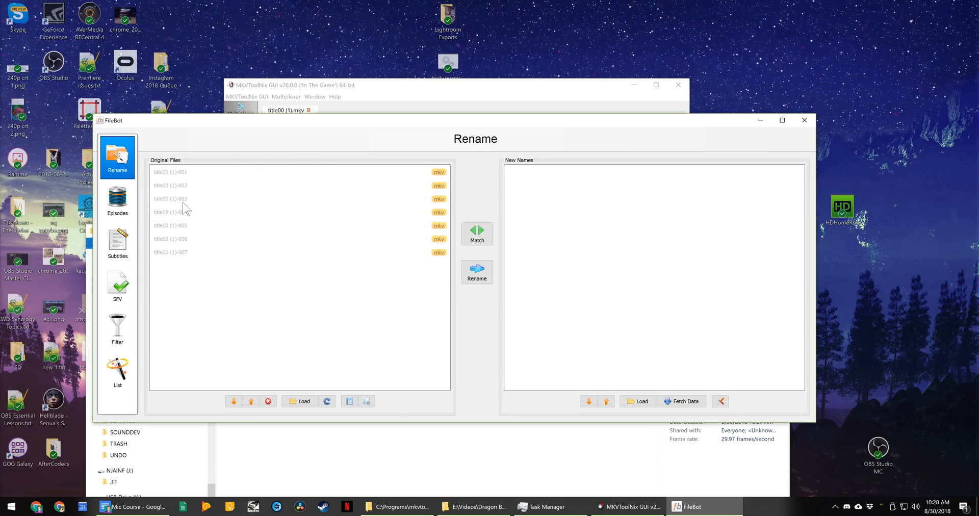
mouse_move(362, 414)
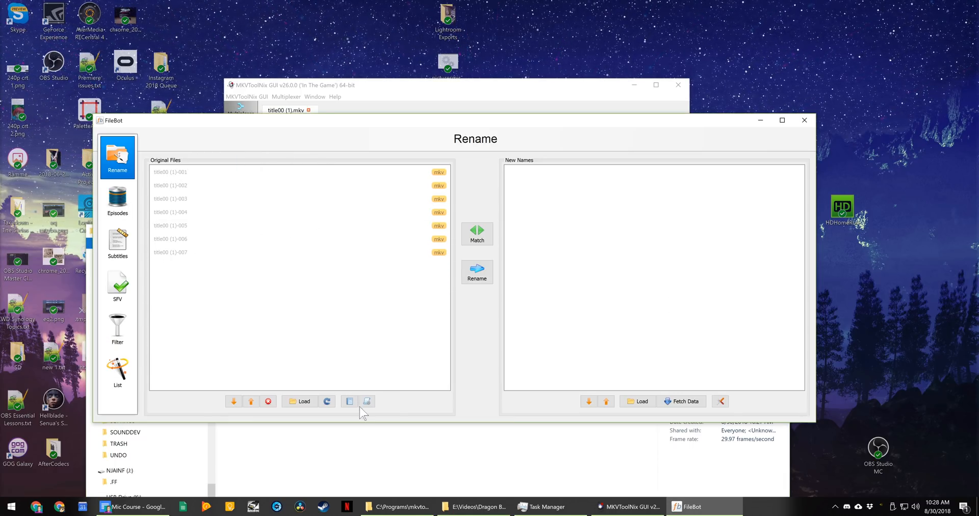
Match the files to Dragon Ball GT on TheTVDB and rename them S01E01–S01E07.
click(681, 401)
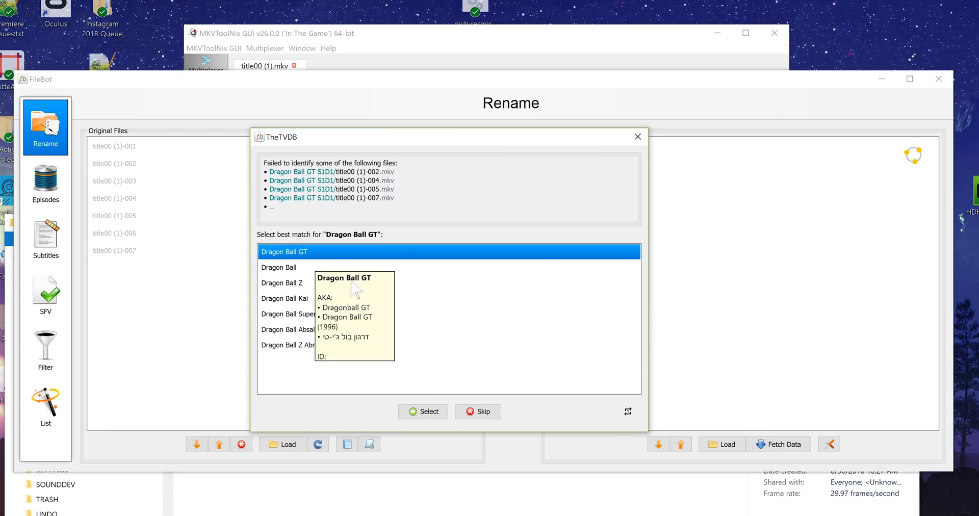
click(423, 411)
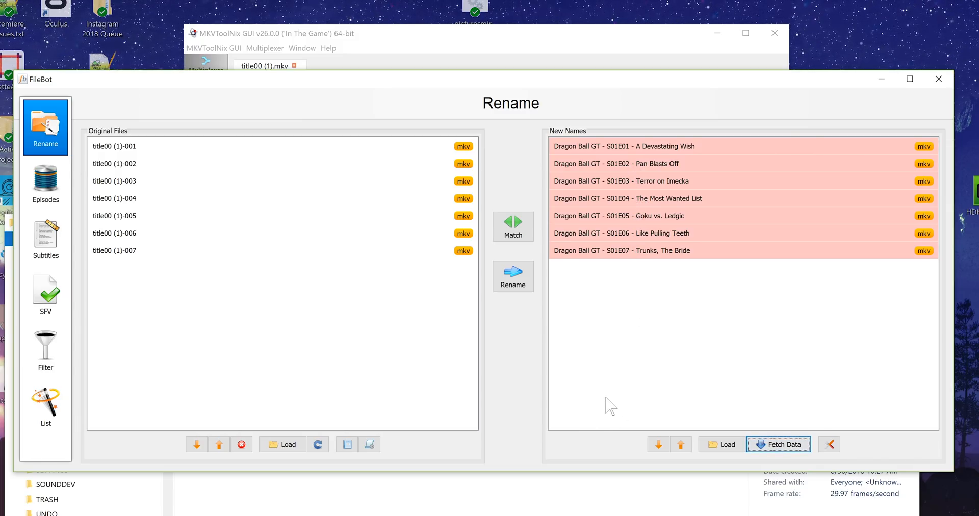
click(513, 276)
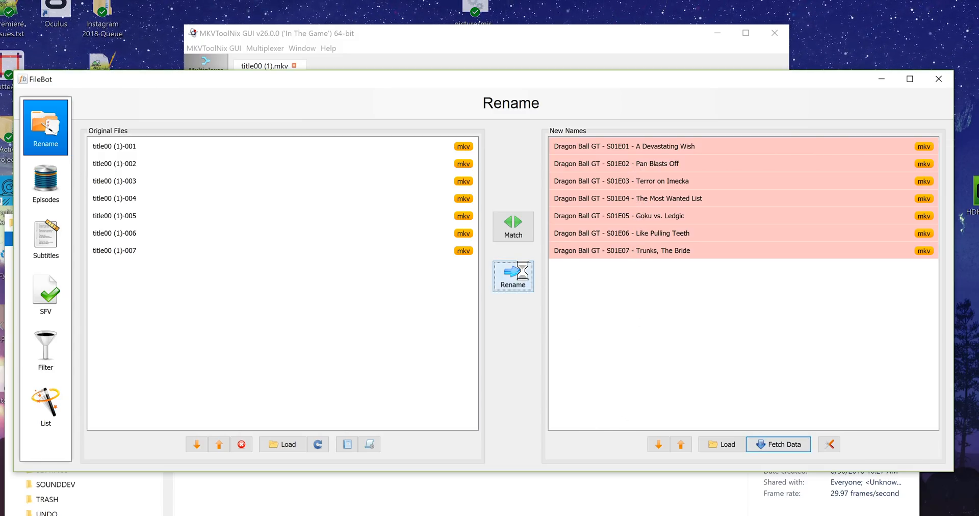
click(513, 276)
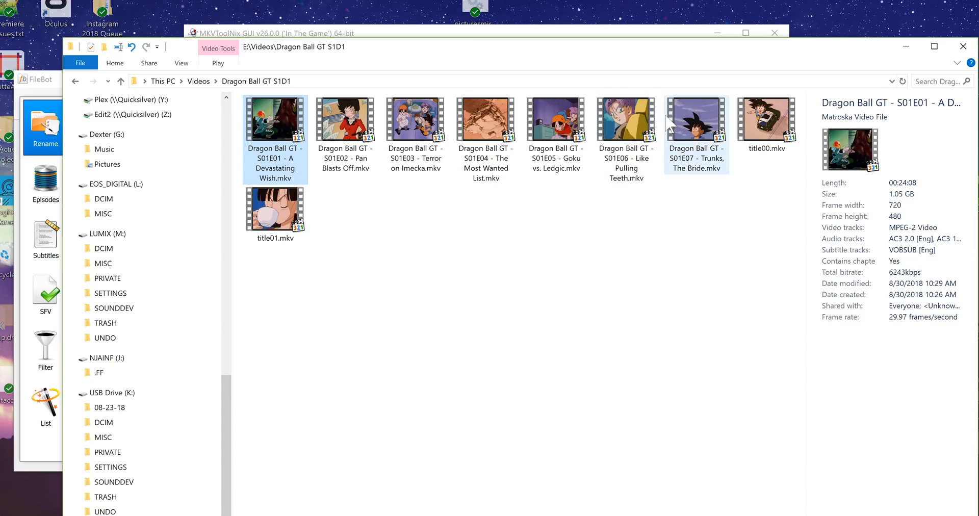
Check the original title00.mkv details (2:49:07, 7.39 GB) beside the renamed episodes.
click(767, 119)
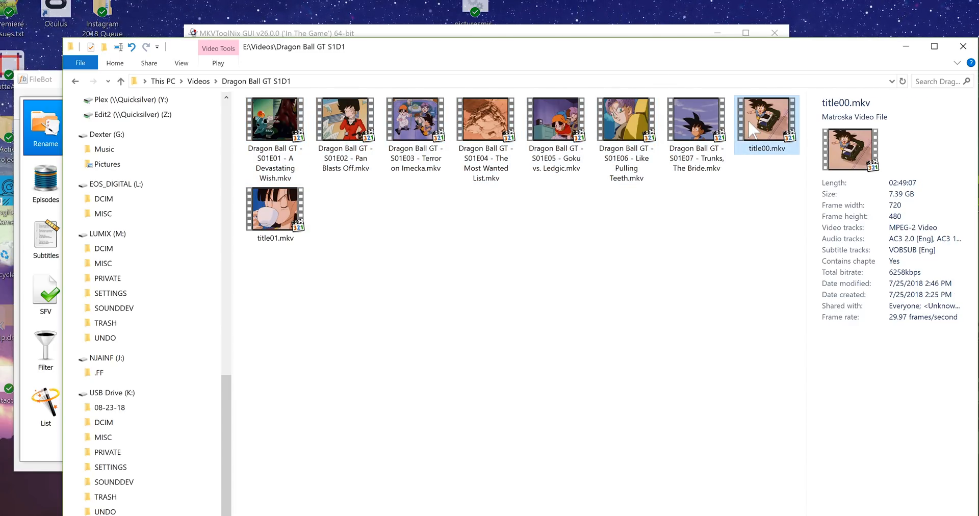